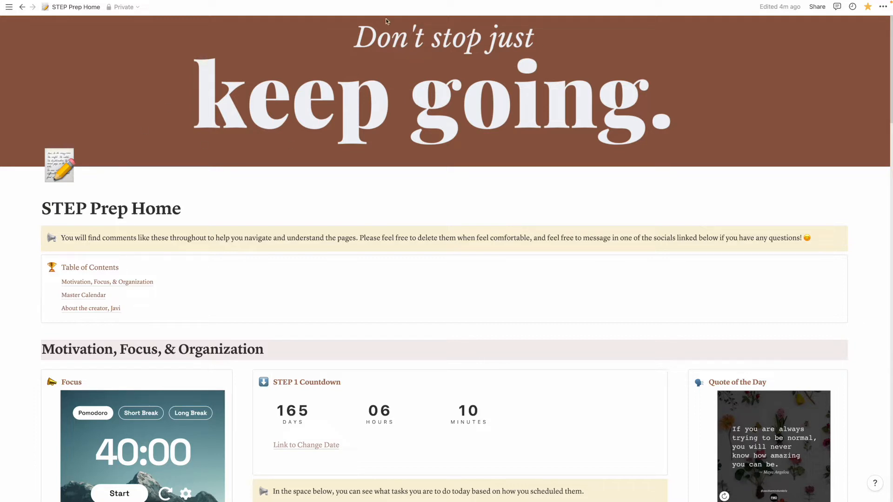
{"action": "mouse_move", "coordinate": [363, 106]}
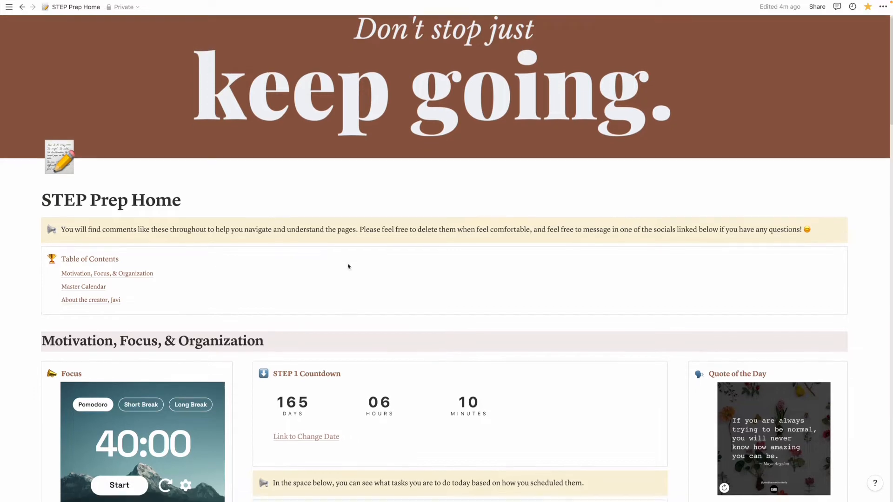
Start, pause and reset the Pomodoro focus timer back to 40:00.
{"action": "scroll", "scroll_direction": "down", "scroll_amount": 3}
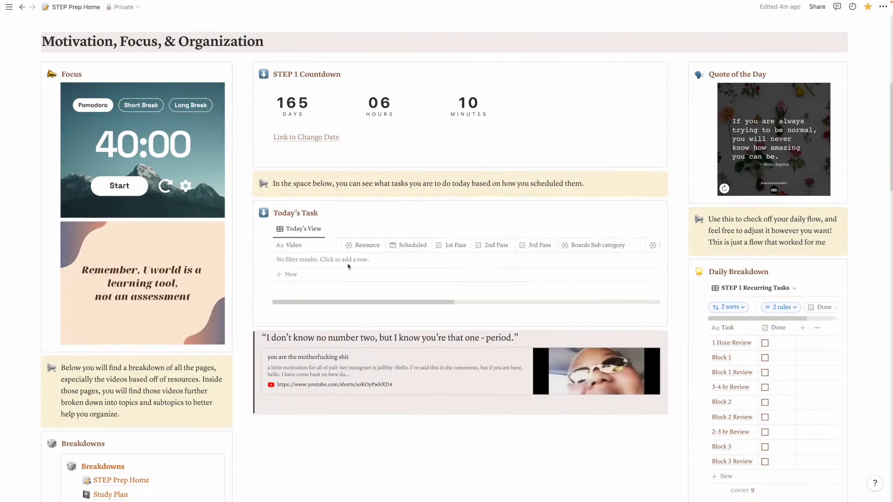
{"action": "scroll", "scroll_direction": "down", "scroll_amount": 3}
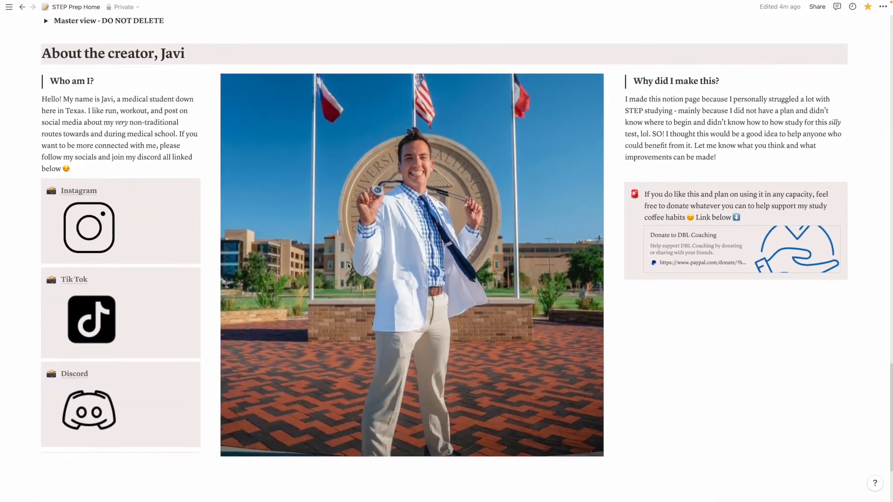
{"action": "scroll", "scroll_direction": "down", "scroll_amount": 3}
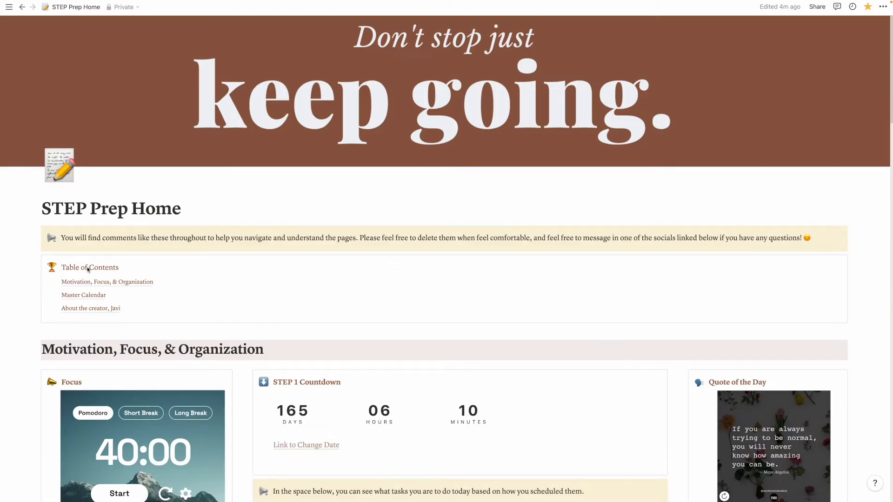
{"action": "mouse_move", "coordinate": [91, 282]}
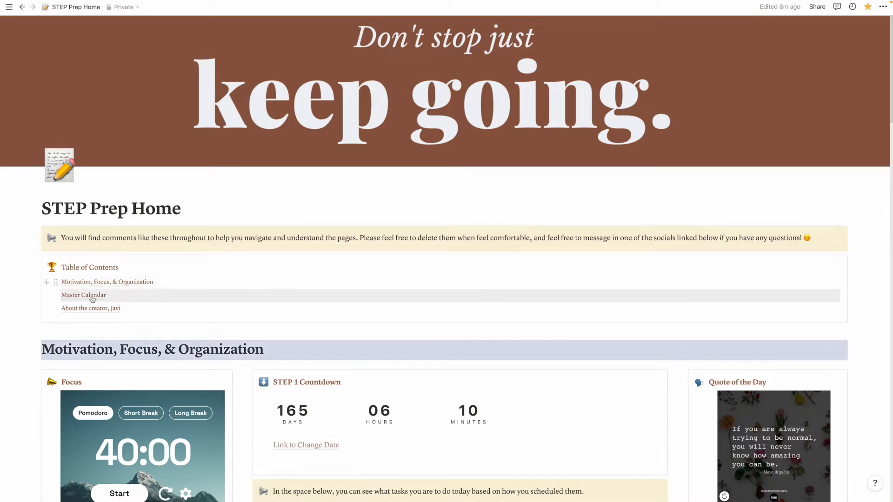
{"action": "mouse_move", "coordinate": [91, 308]}
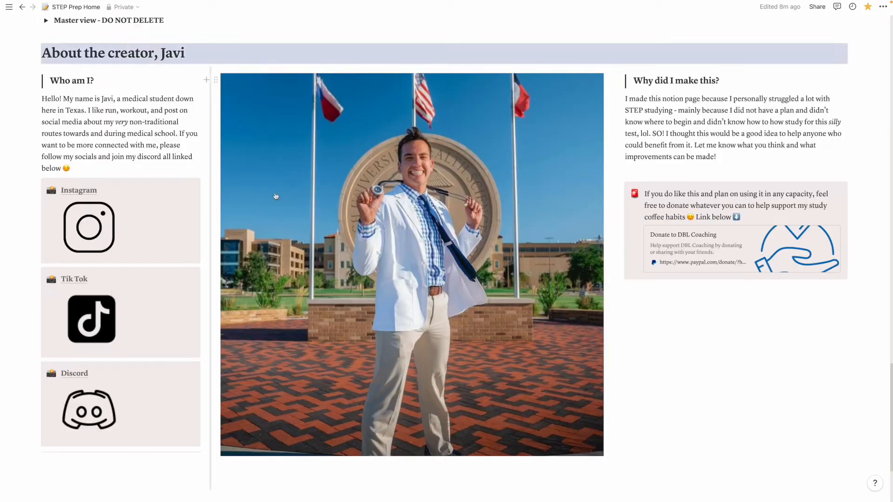
{"action": "mouse_move", "coordinate": [316, 216]}
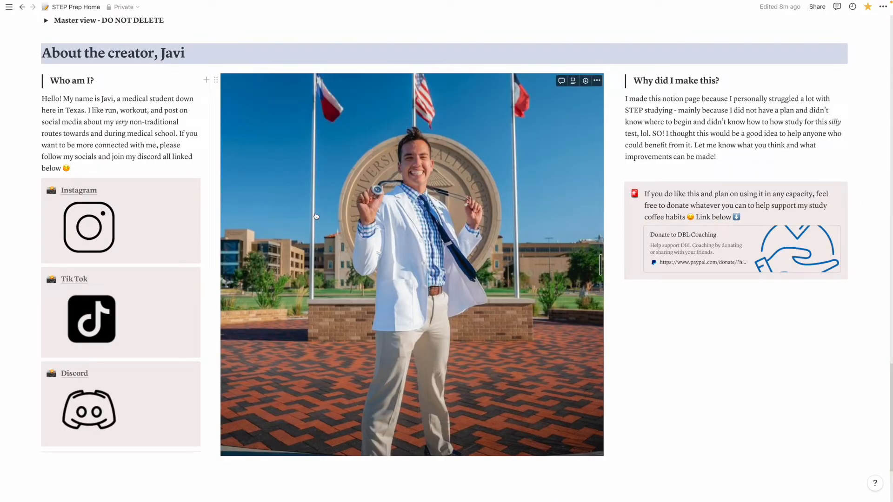
{"action": "scroll", "scroll_direction": "down", "scroll_amount": 3}
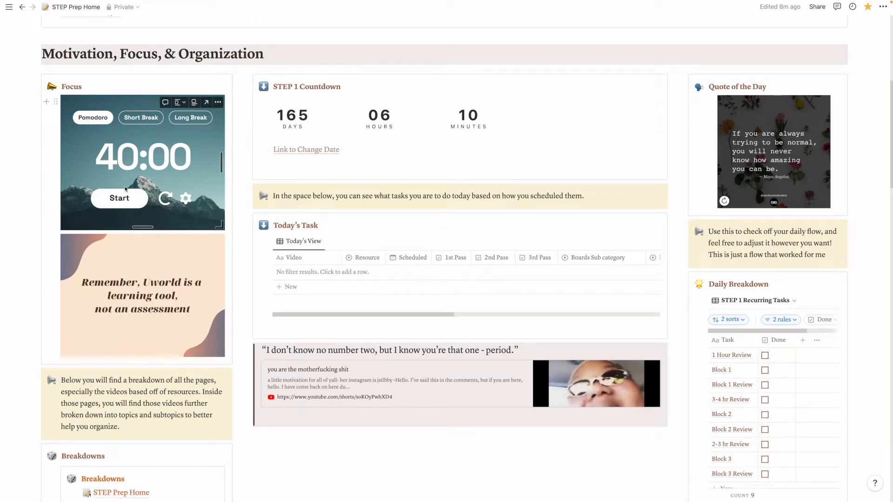
{"action": "left_click", "coordinate": [120, 198]}
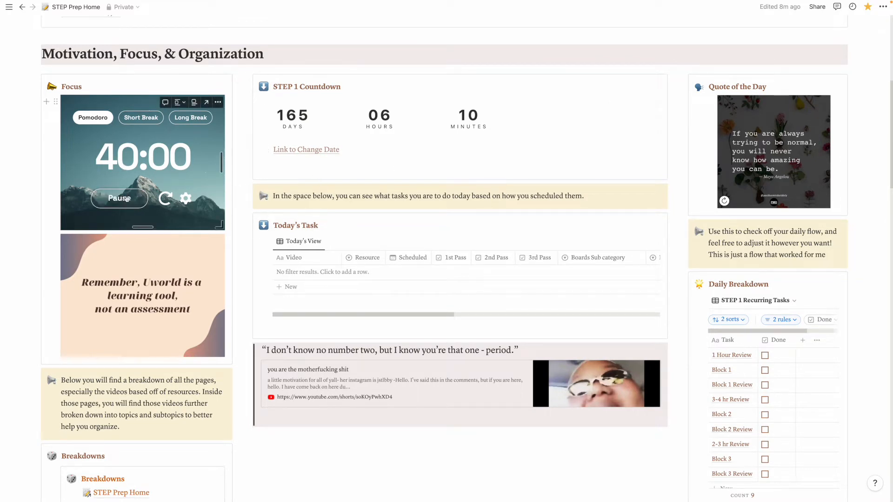
{"action": "left_click", "coordinate": [119, 198]}
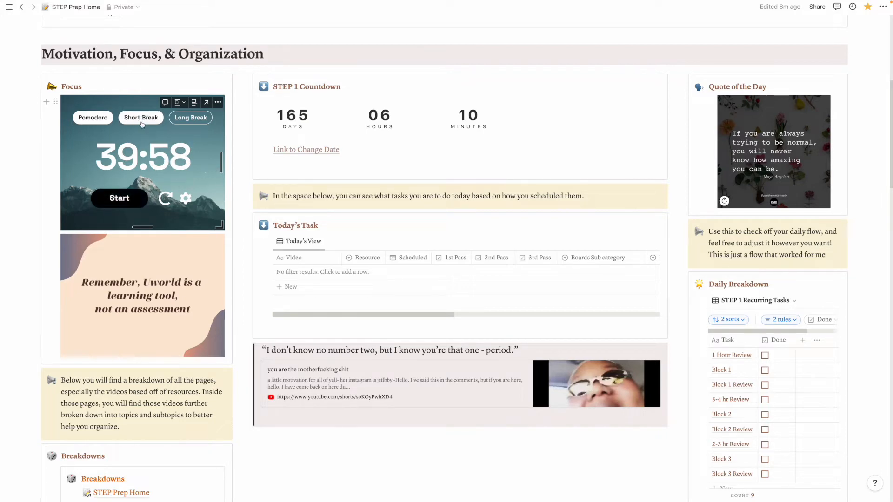
{"action": "left_click", "coordinate": [93, 117]}
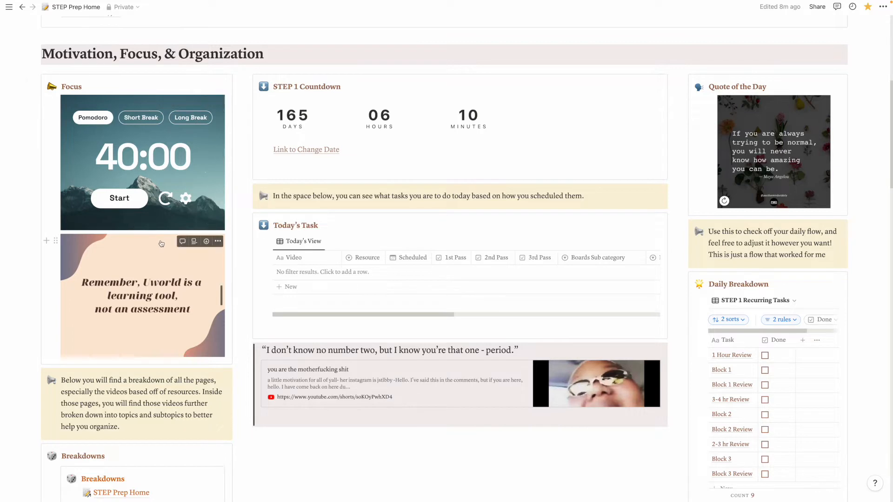
{"action": "mouse_move", "coordinate": [153, 294]}
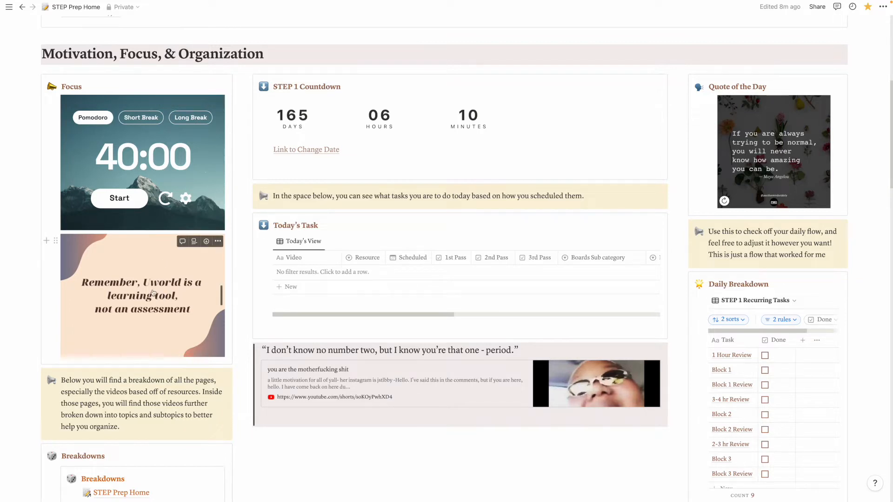
{"action": "mouse_move", "coordinate": [167, 308]}
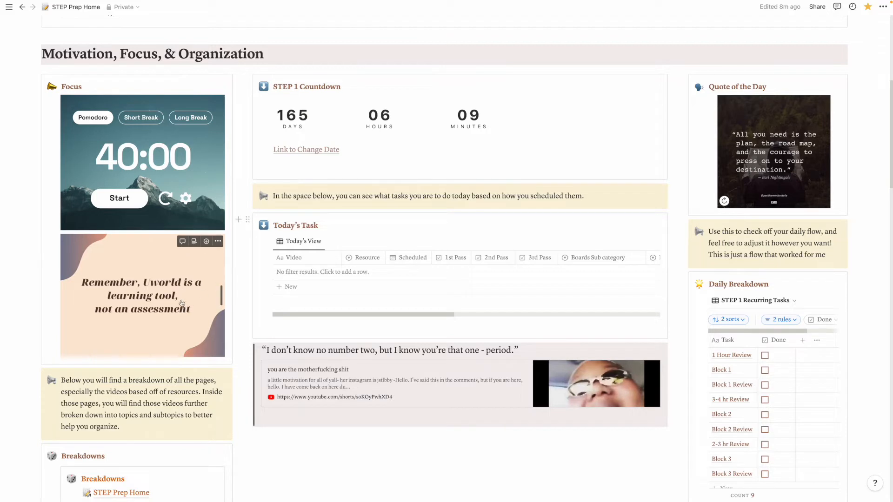
{"action": "mouse_move", "coordinate": [182, 296]}
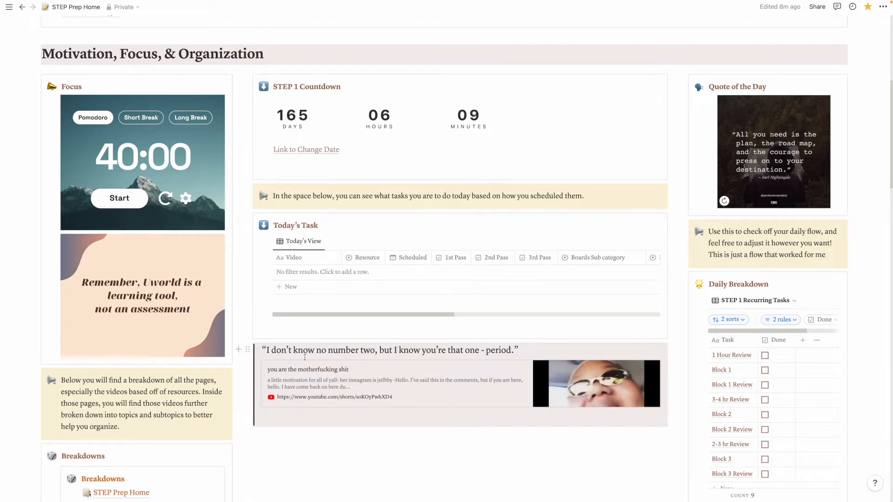
{"action": "mouse_move", "coordinate": [472, 368]}
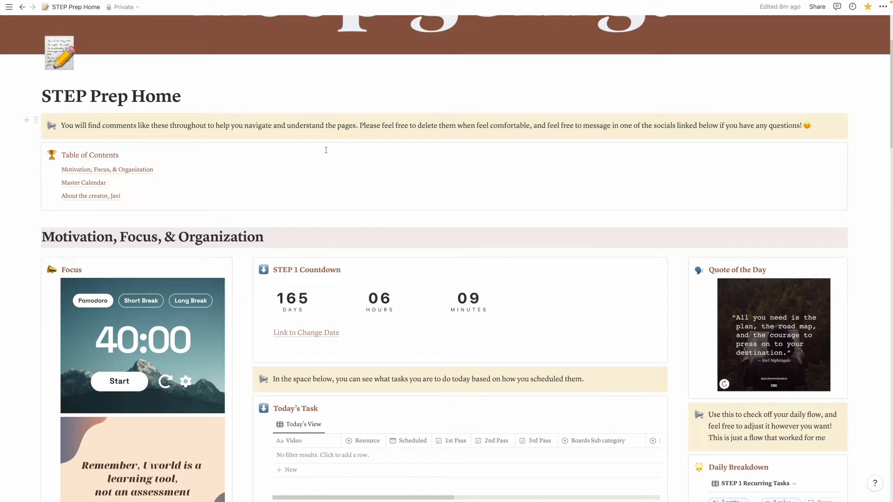
Mark the 1 Hour Review recurring task as done and scroll to the Breakdowns list.
{"action": "scroll", "scroll_direction": "down", "scroll_amount": 3}
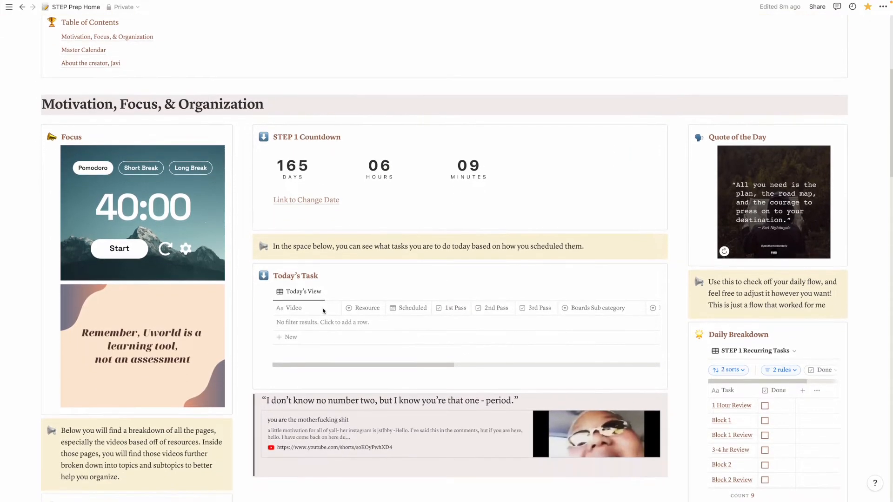
{"action": "scroll", "scroll_direction": "down", "scroll_amount": 3}
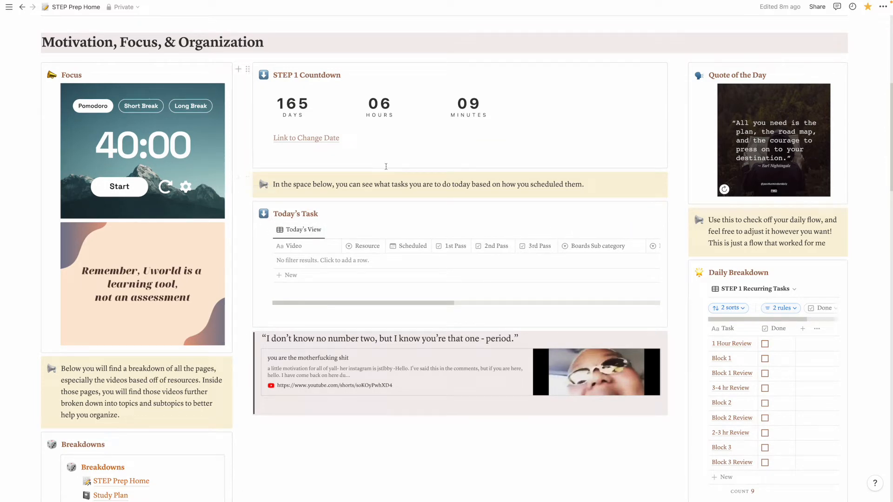
{"action": "scroll", "scroll_direction": "down", "scroll_amount": 3}
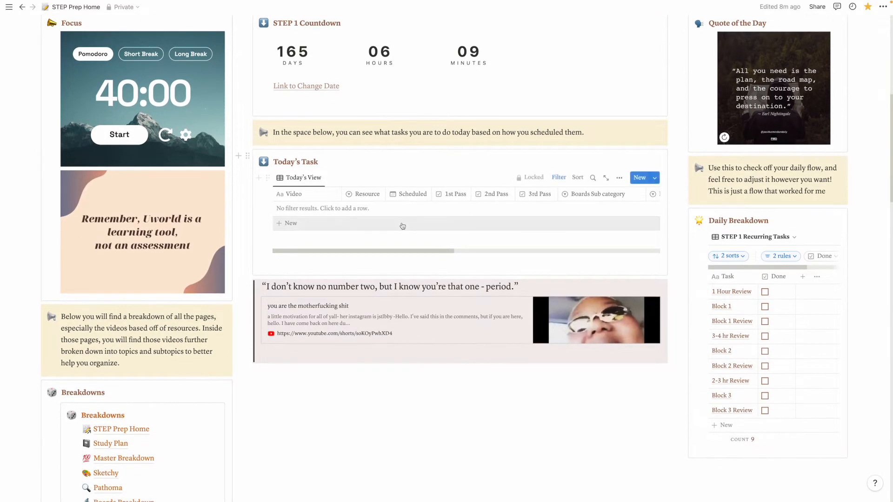
{"action": "scroll", "scroll_direction": "down", "scroll_amount": 3}
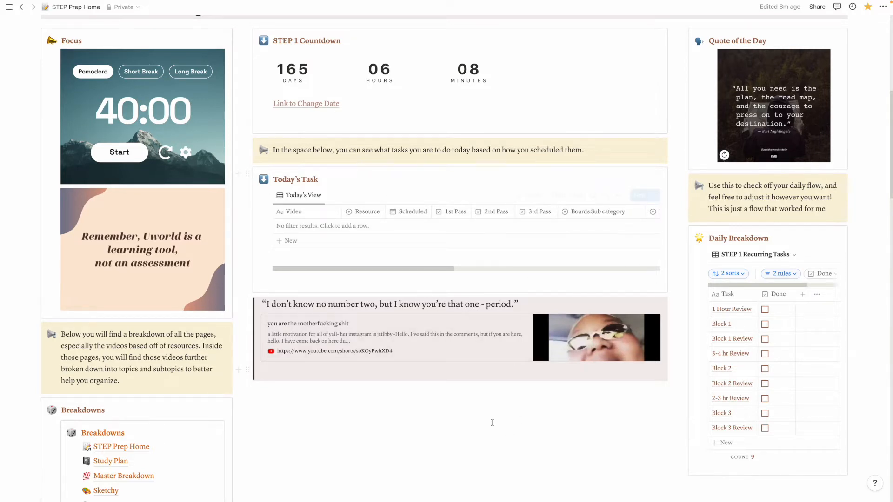
{"action": "scroll", "scroll_direction": "down", "scroll_amount": 3}
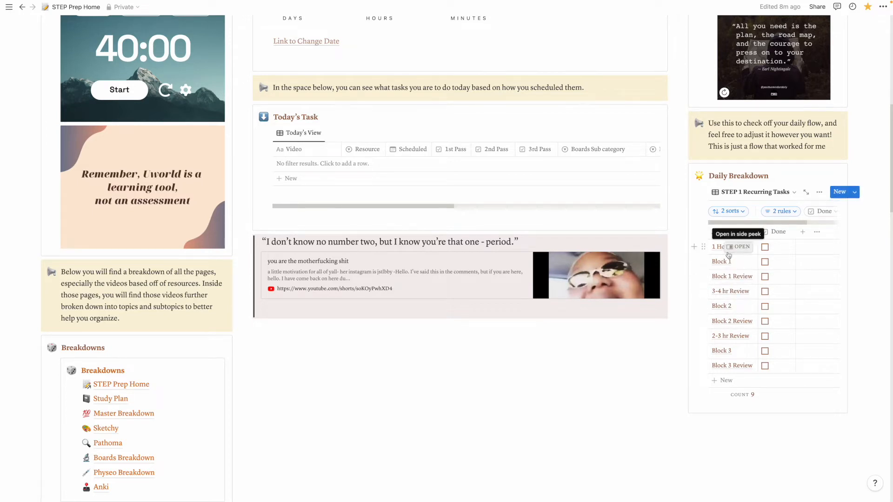
{"action": "left_click", "coordinate": [764, 247]}
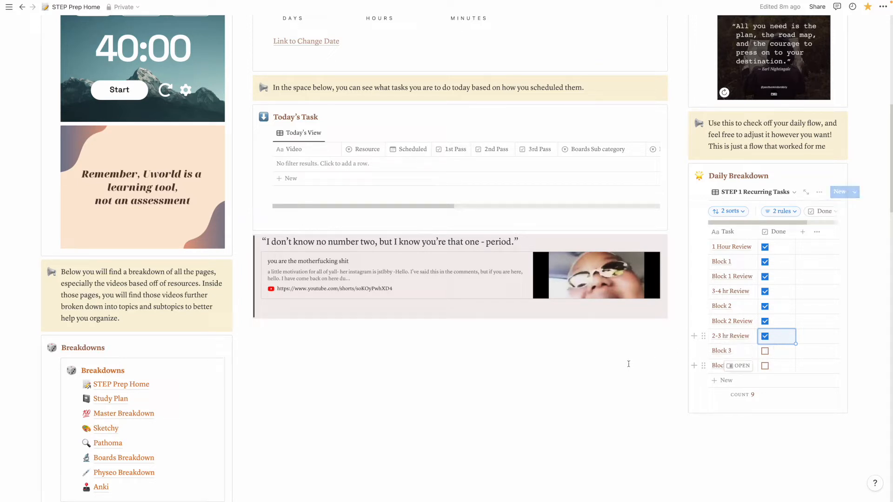
{"action": "scroll", "scroll_direction": "down", "scroll_amount": 3}
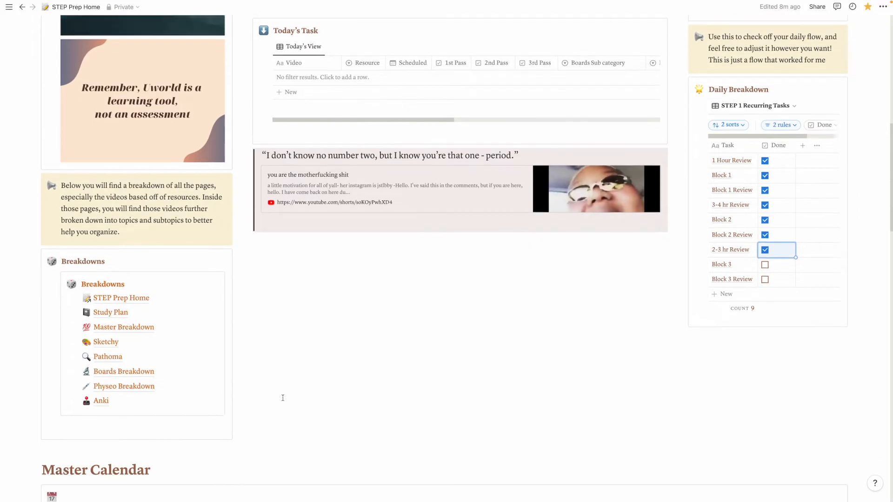
{"action": "scroll", "scroll_direction": "down", "scroll_amount": 3}
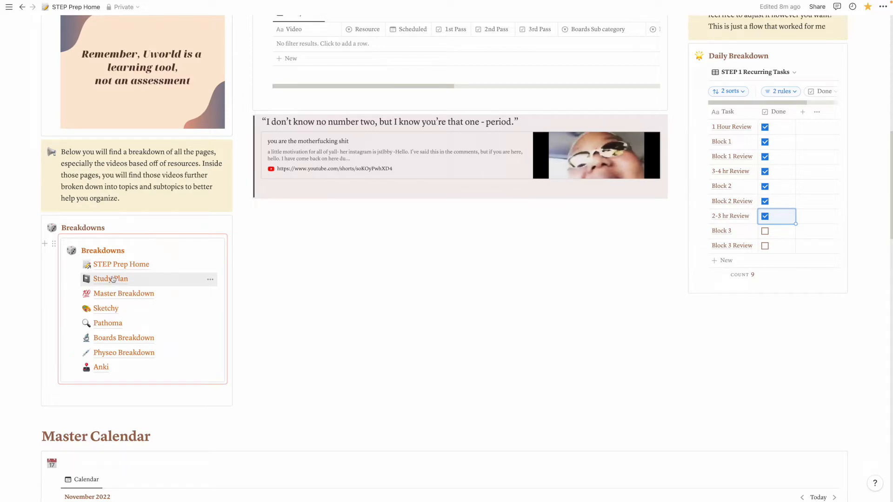
{"action": "mouse_move", "coordinate": [114, 297]}
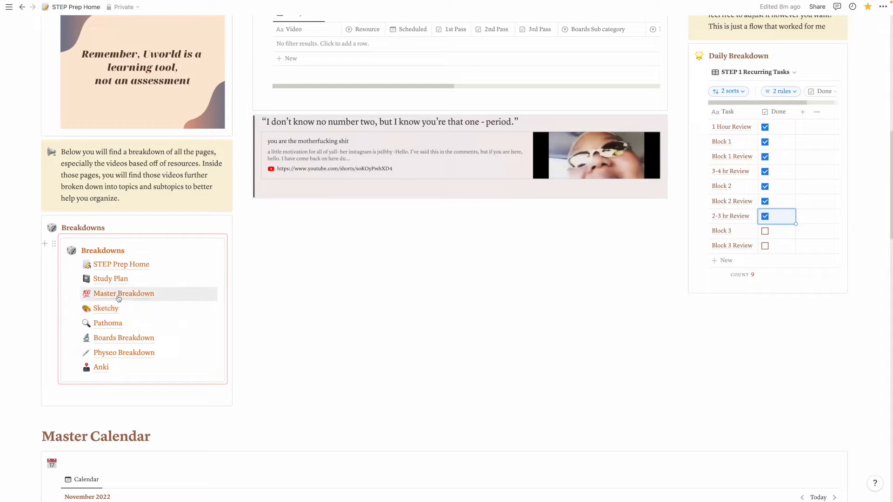
{"action": "mouse_move", "coordinate": [107, 325]}
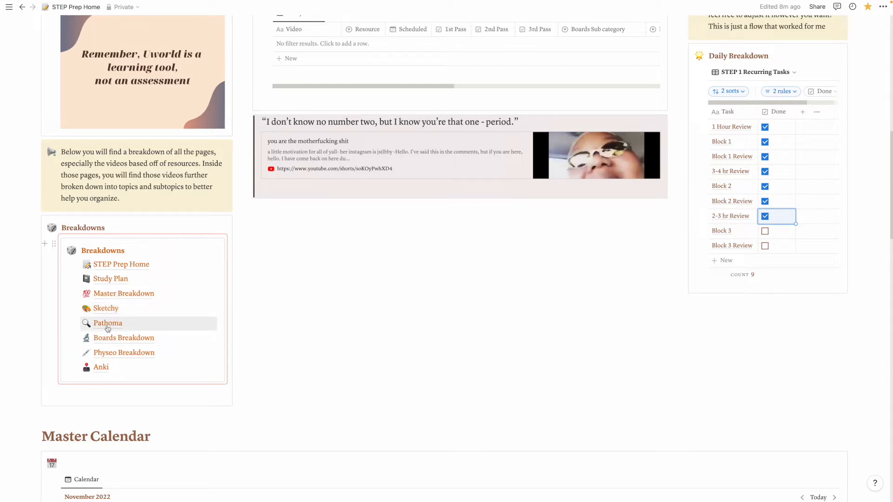
{"action": "mouse_move", "coordinate": [107, 326]}
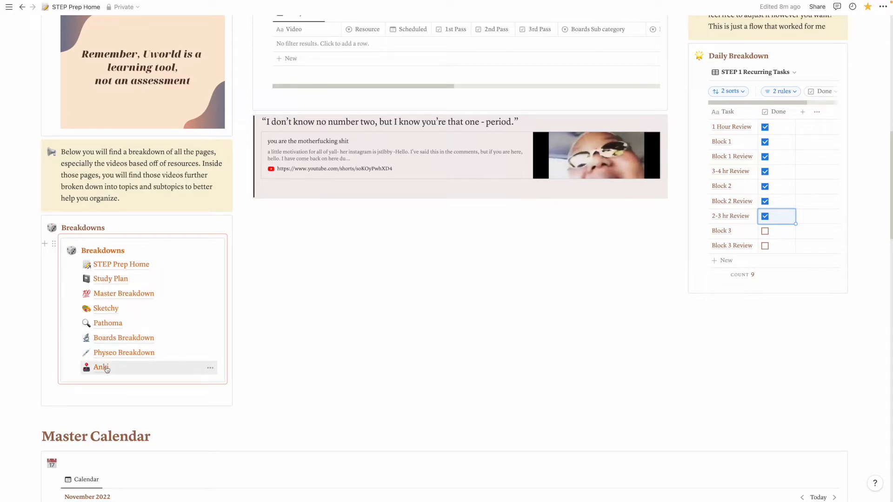
{"action": "scroll", "scroll_direction": "down", "scroll_amount": 3}
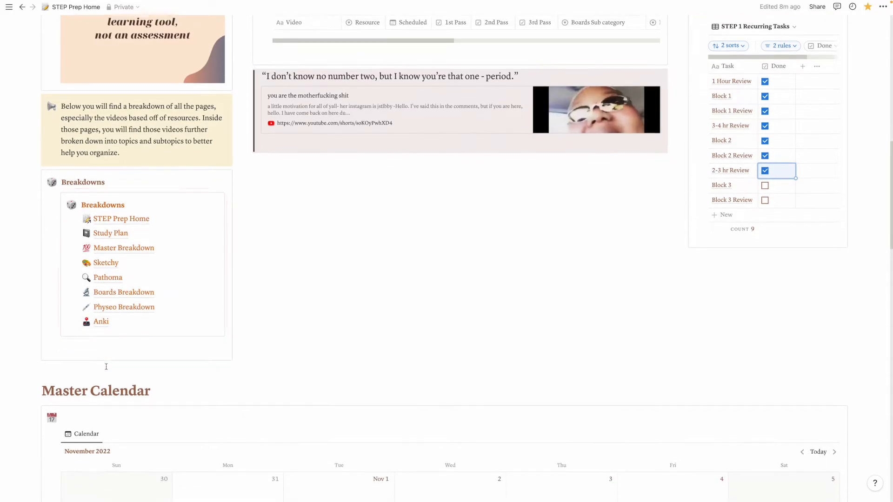
{"action": "scroll", "scroll_direction": "down", "scroll_amount": 3}
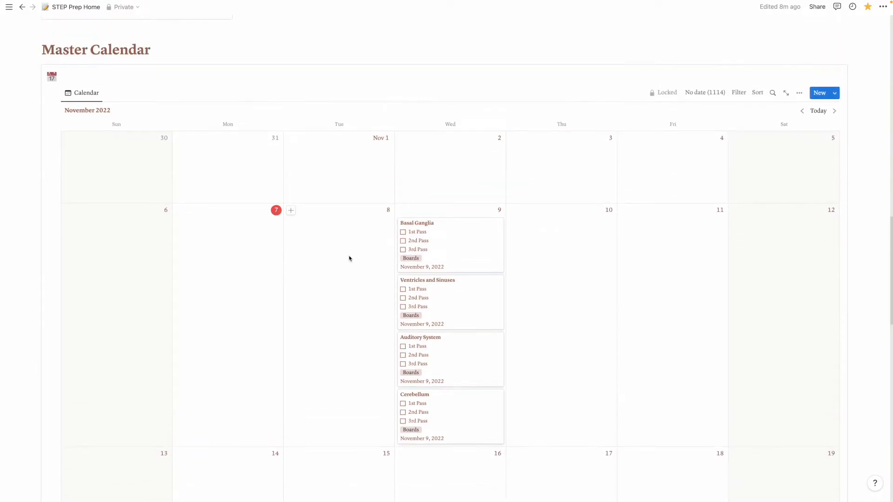
{"action": "scroll", "scroll_direction": "down", "scroll_amount": 3}
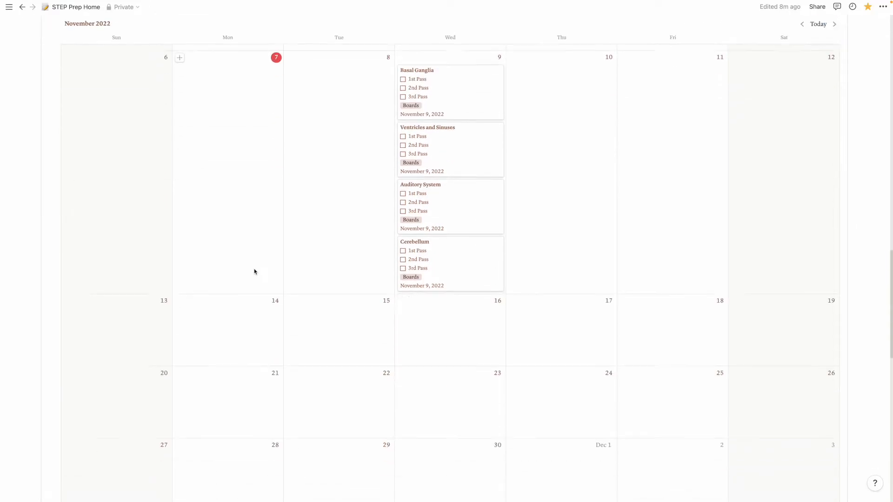
{"action": "scroll", "scroll_direction": "down", "scroll_amount": 3}
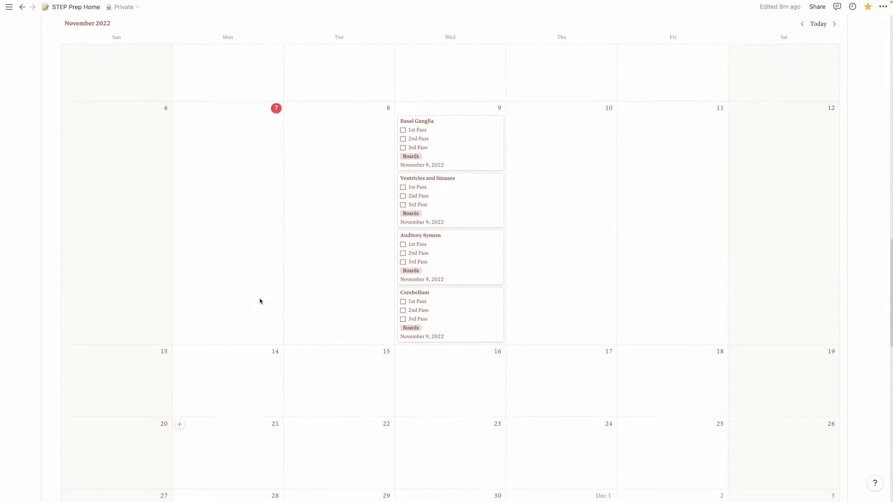
{"action": "scroll", "scroll_direction": "down", "scroll_amount": 3}
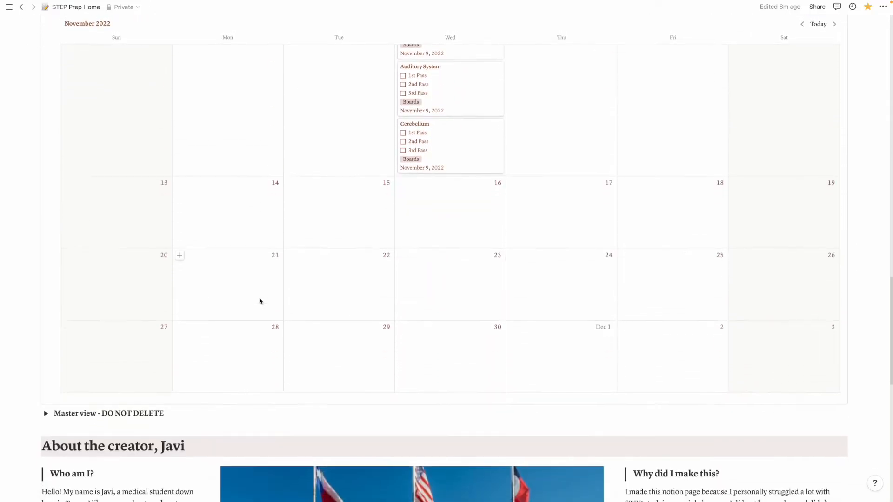
{"action": "scroll", "scroll_direction": "down", "scroll_amount": 3}
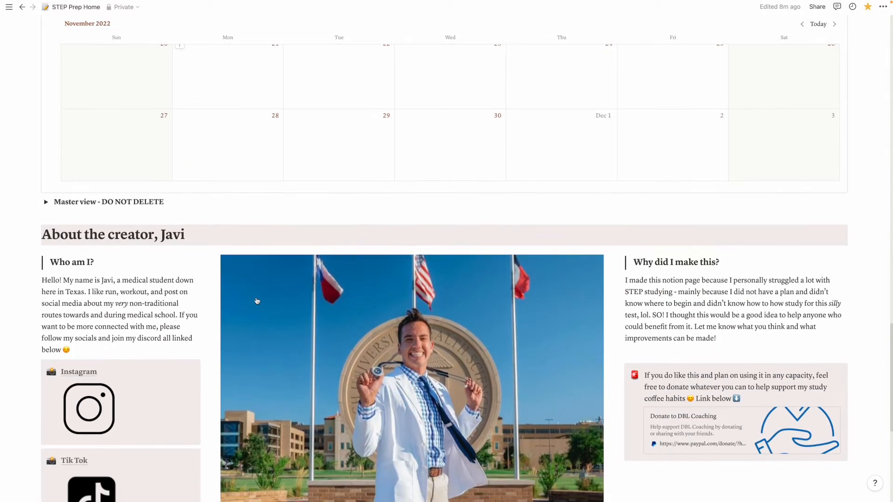
{"action": "left_click", "coordinate": [45, 202]}
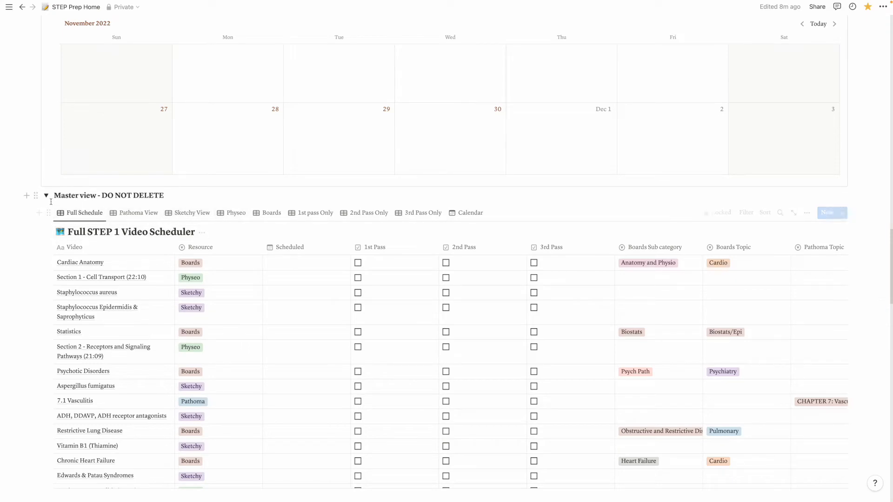
{"action": "left_click", "coordinate": [45, 195]}
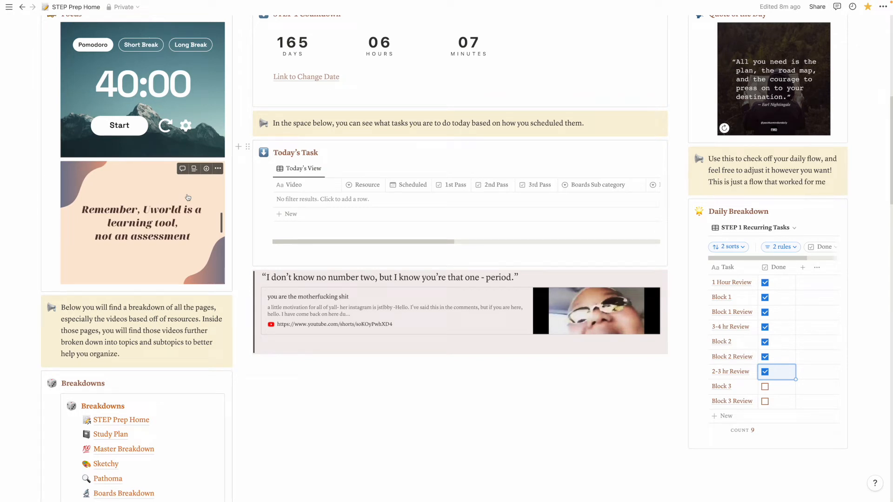
{"action": "mouse_move", "coordinate": [264, 248]}
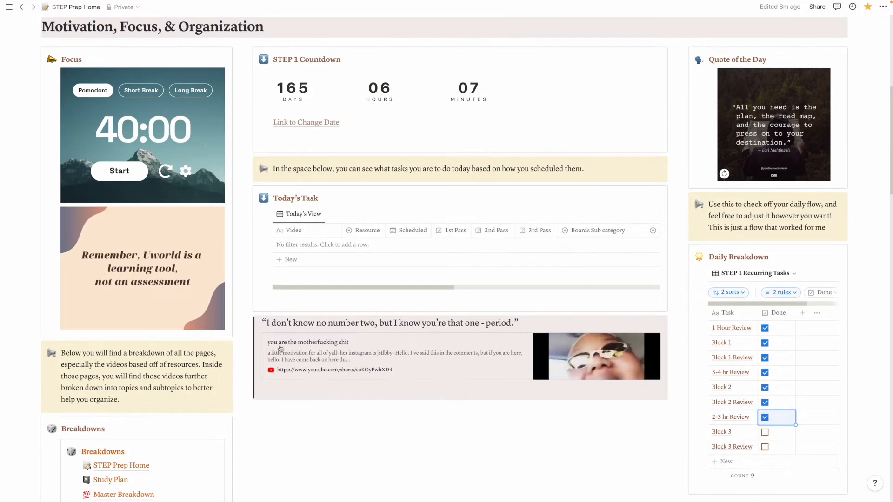
{"action": "scroll", "scroll_direction": "down", "scroll_amount": 3}
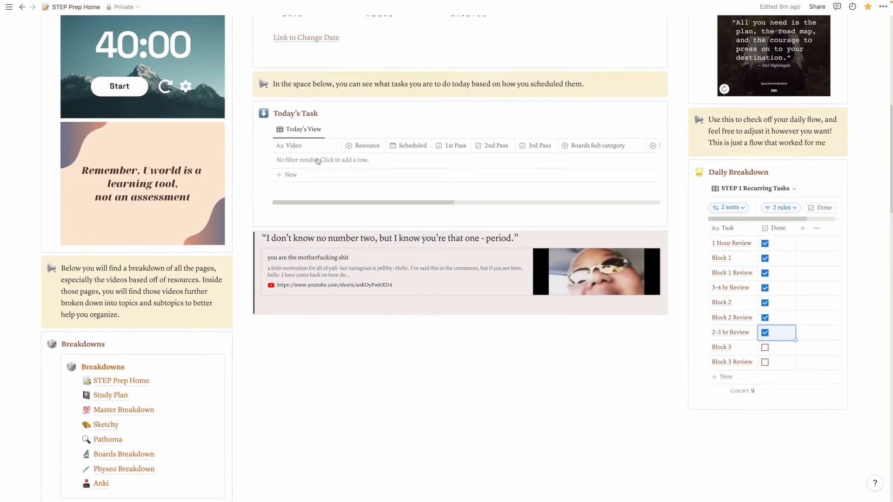
{"action": "scroll", "scroll_direction": "down", "scroll_amount": 3}
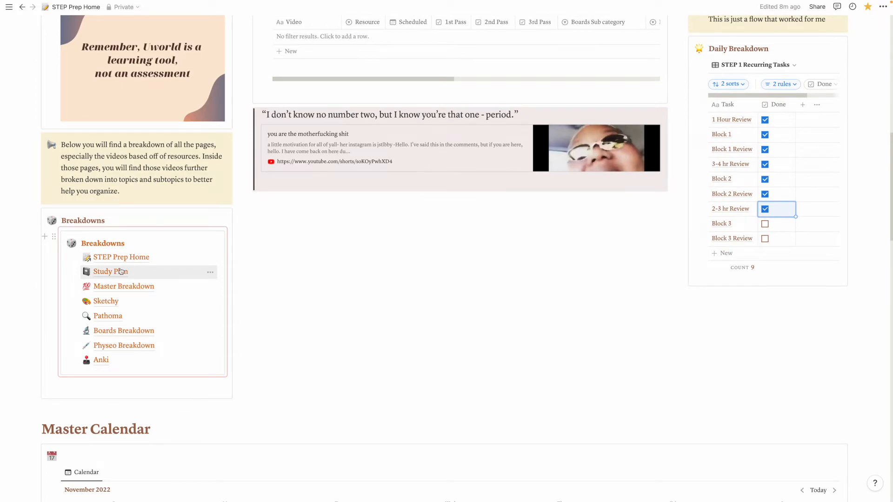
Open Study Plan; tag Tuesday Endo, physeo and path, and Wednesday random.
{"action": "left_click", "coordinate": [110, 271]}
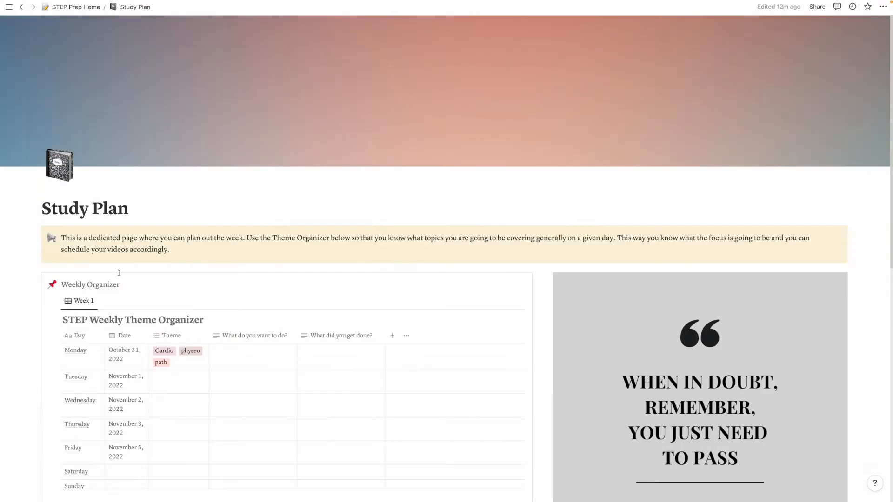
{"action": "scroll", "scroll_direction": "down", "scroll_amount": 3}
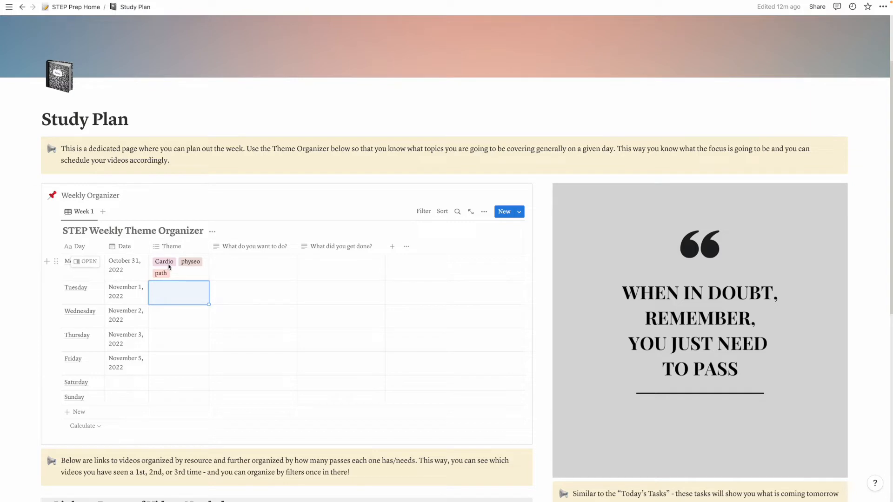
{"action": "mouse_move", "coordinate": [194, 269]}
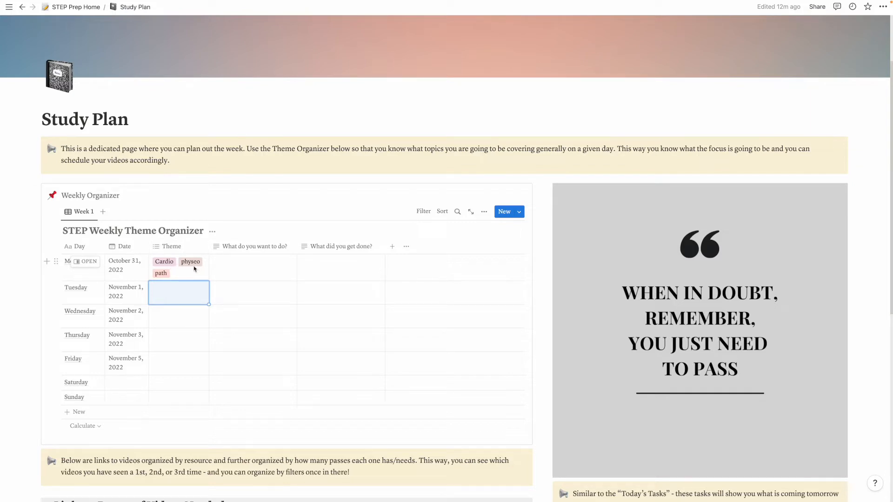
{"action": "mouse_move", "coordinate": [170, 269]}
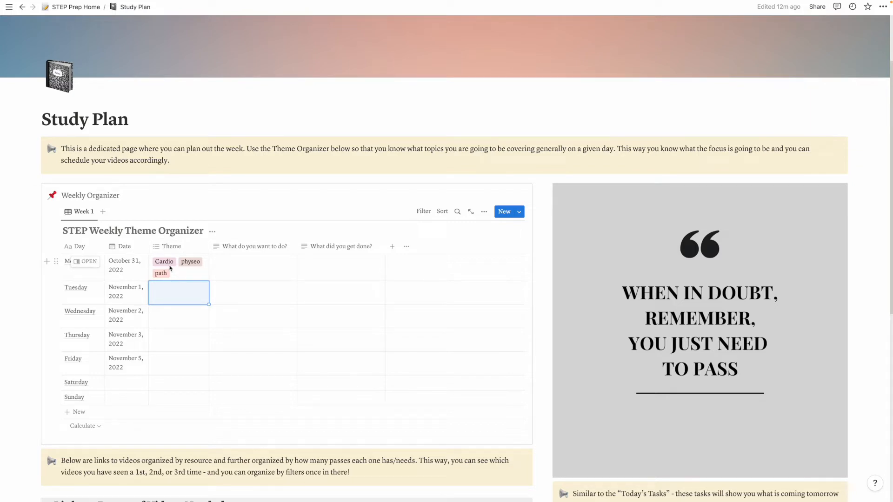
{"action": "mouse_move", "coordinate": [187, 276]}
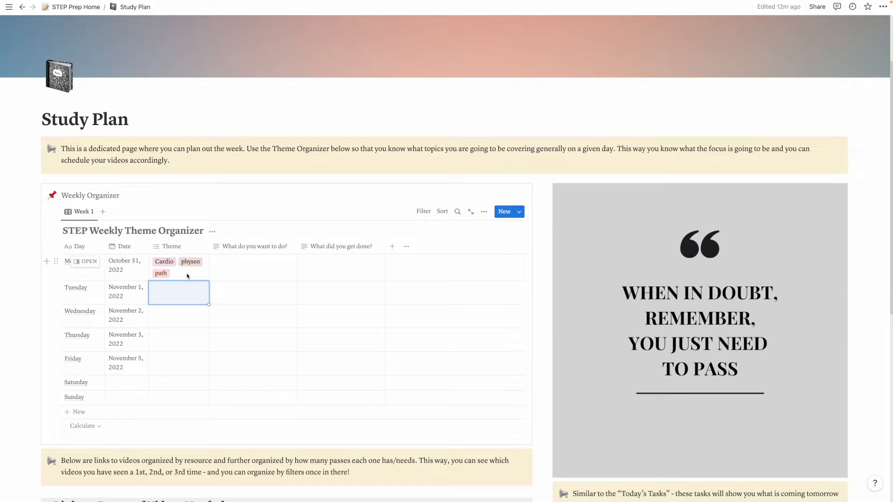
{"action": "left_click", "coordinate": [178, 292]}
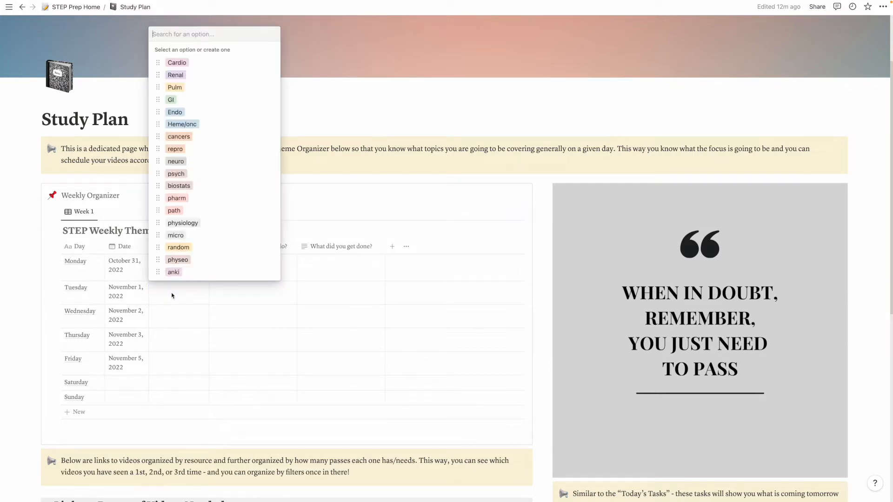
{"action": "left_click", "coordinate": [175, 112]}
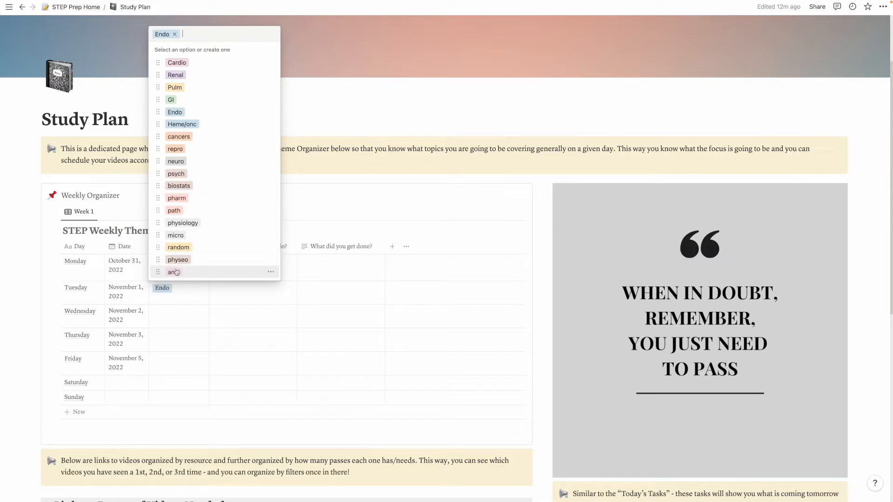
{"action": "mouse_move", "coordinate": [177, 260]}
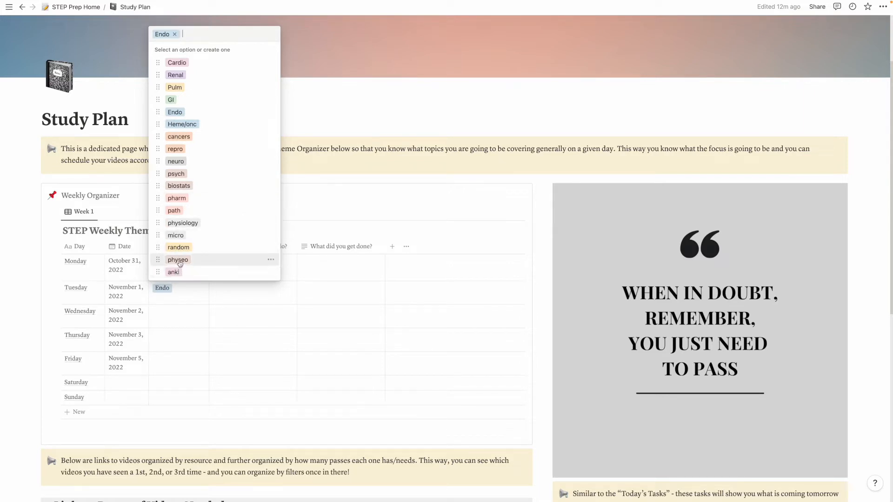
{"action": "left_click", "coordinate": [178, 259]}
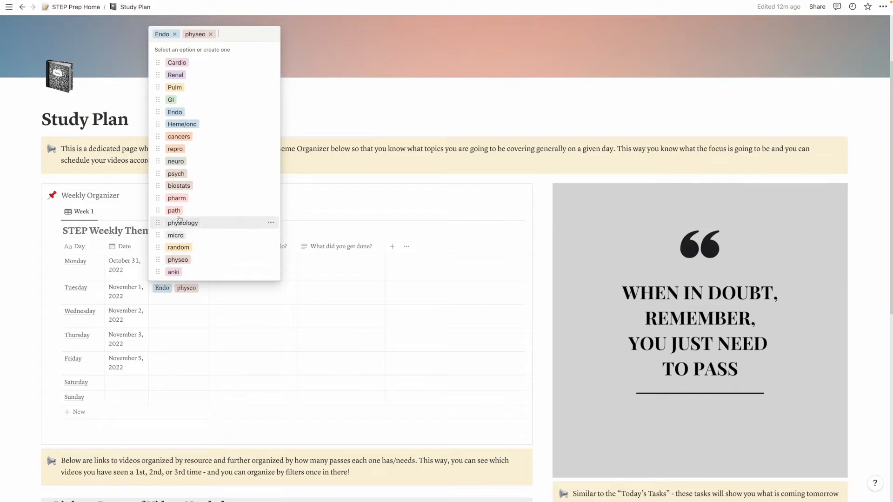
{"action": "left_click", "coordinate": [173, 211]}
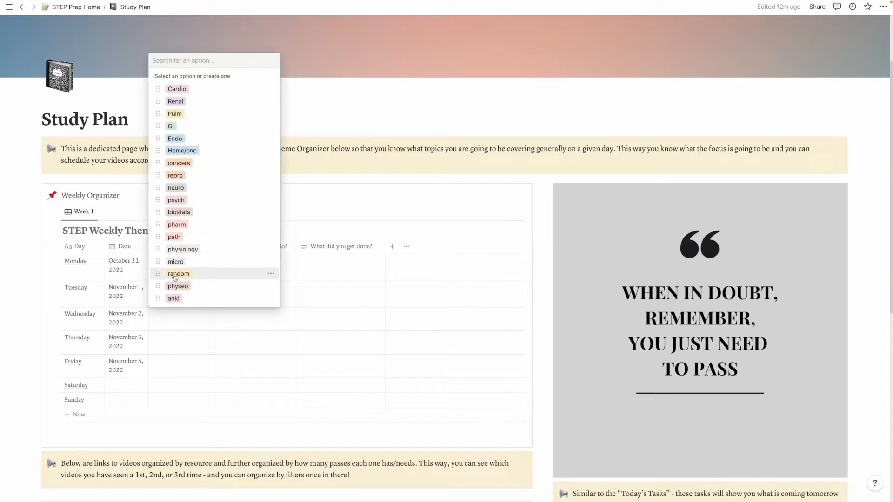
{"action": "left_click", "coordinate": [178, 274]}
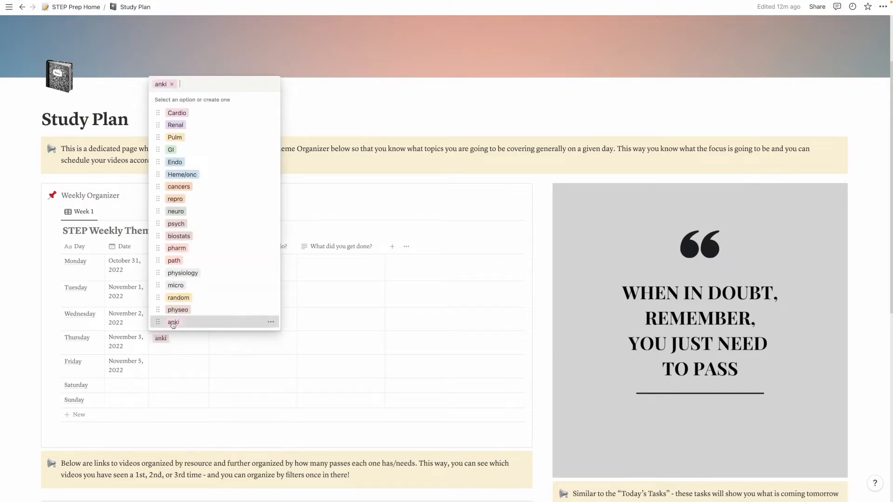
{"action": "mouse_move", "coordinate": [202, 272]}
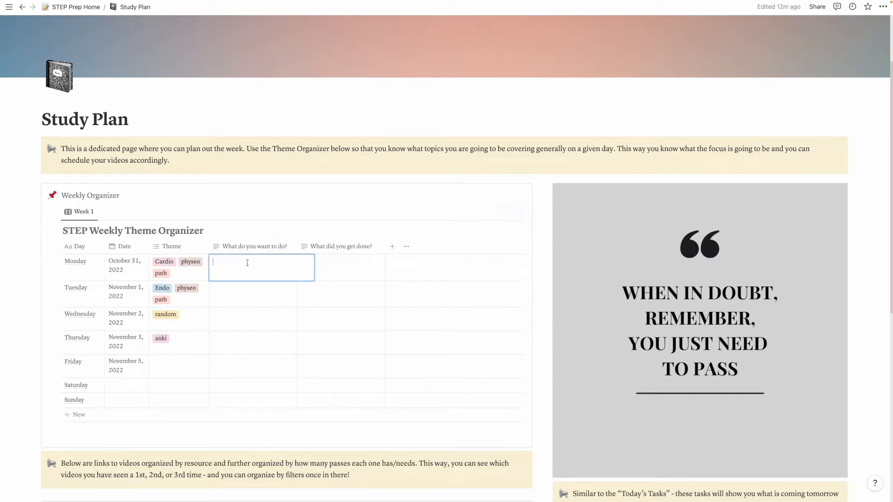
Enter Monday's plan note about doing cardiology topics (myocarditis and endocarditis).
{"action": "type", "text": "i want t"}
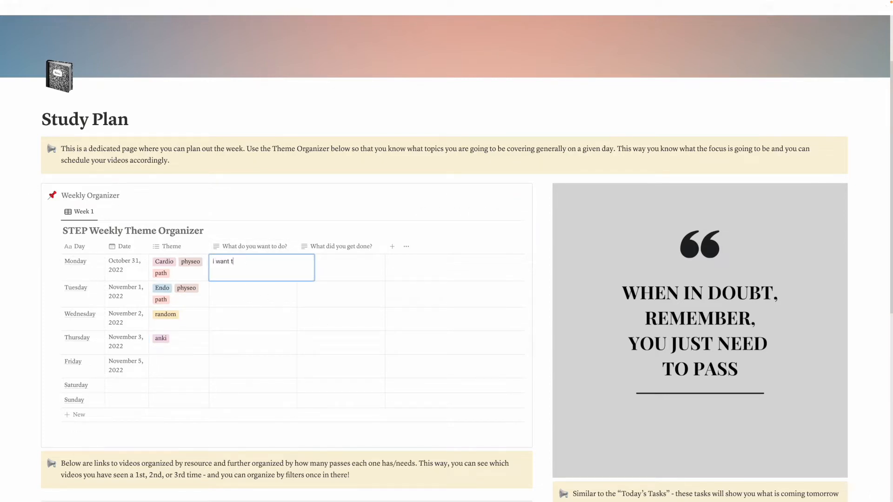
{"action": "type", "text": "o do my"}
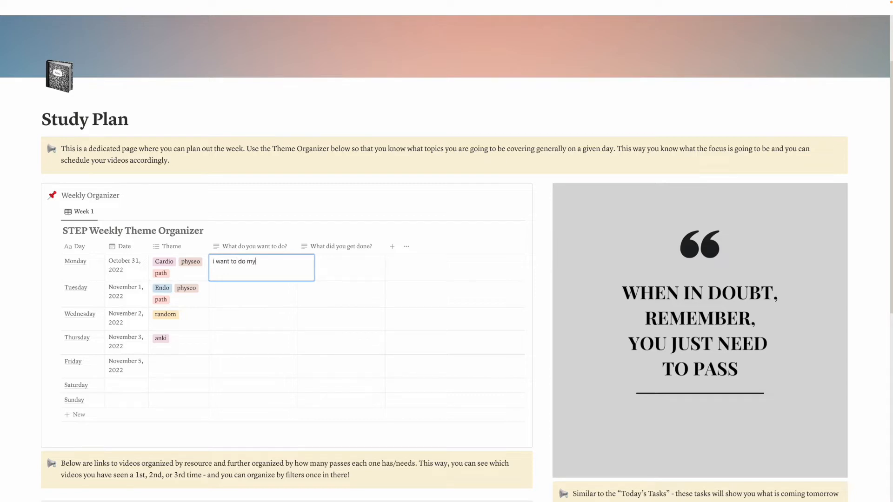
{"action": "type", "text": "cardaitis endo carditis etc"}
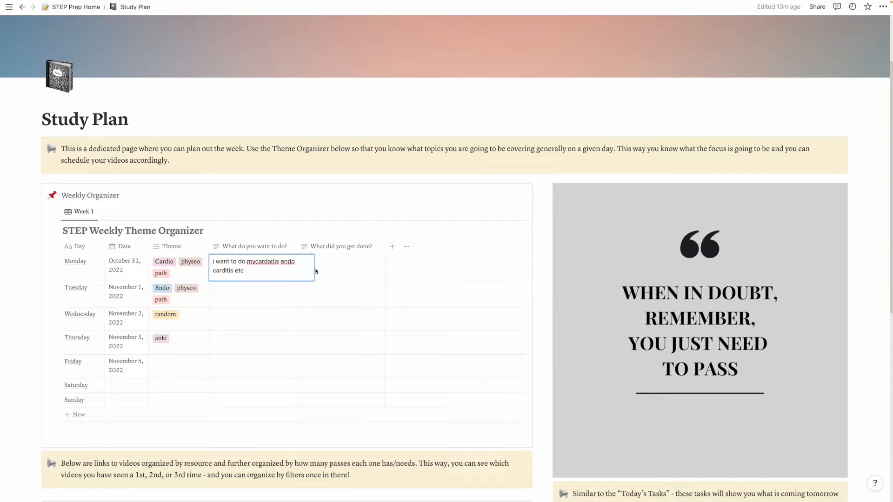
Note under Monday's progress that most got done, with the rest moving to next week.
{"action": "left_click", "coordinate": [349, 268]}
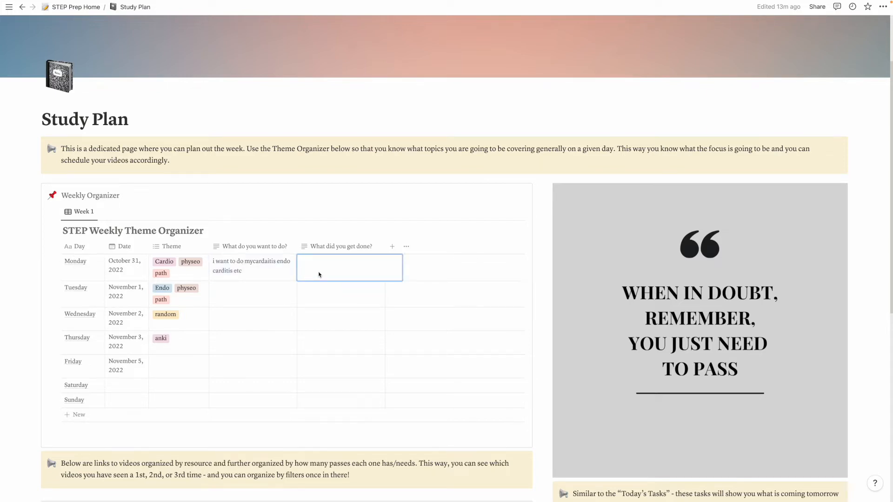
{"action": "type", "text": "i got most of it"}
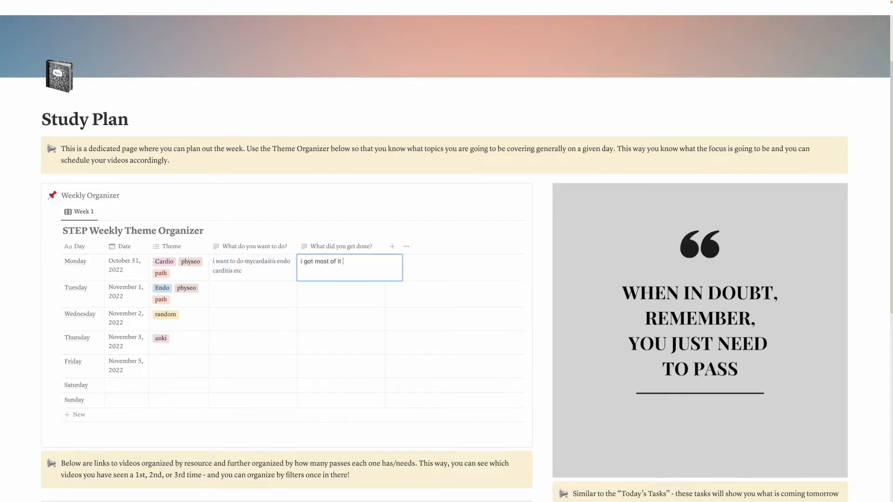
{"action": "type", "text": "done byt too ka nap lol didnt finsih wi lthe rest to next w"}
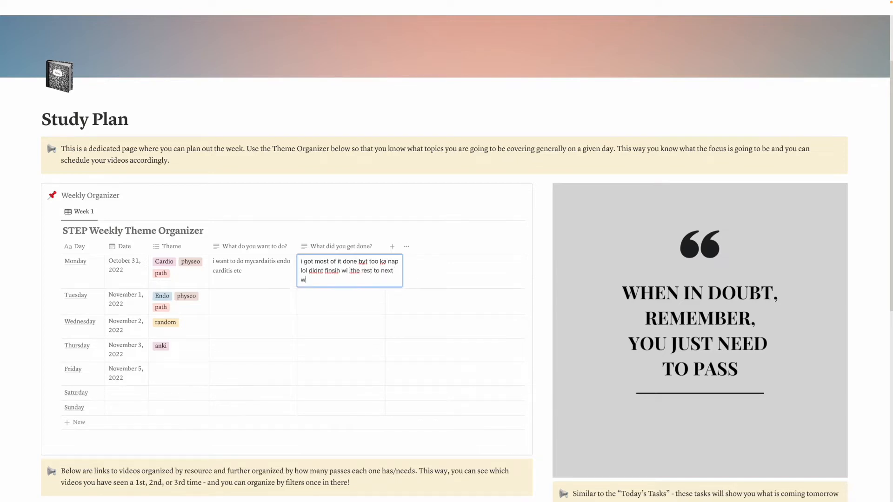
{"action": "type", "text": "eek"}
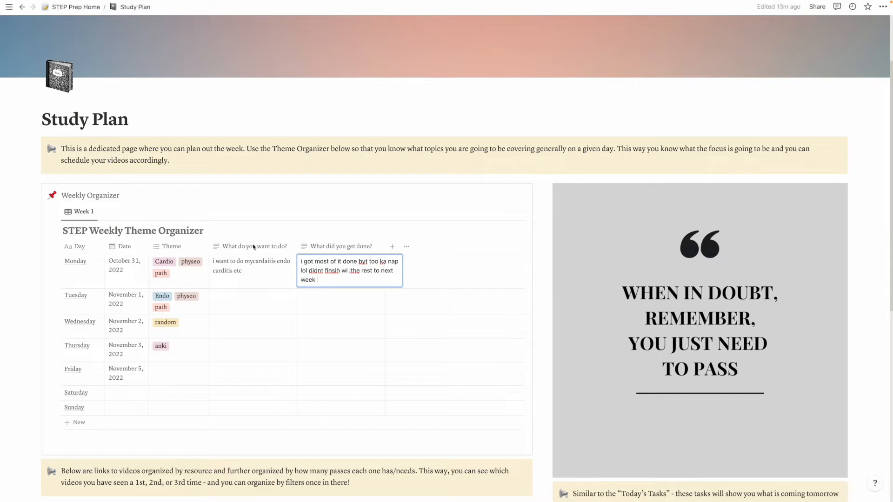
{"action": "mouse_move", "coordinate": [323, 232]}
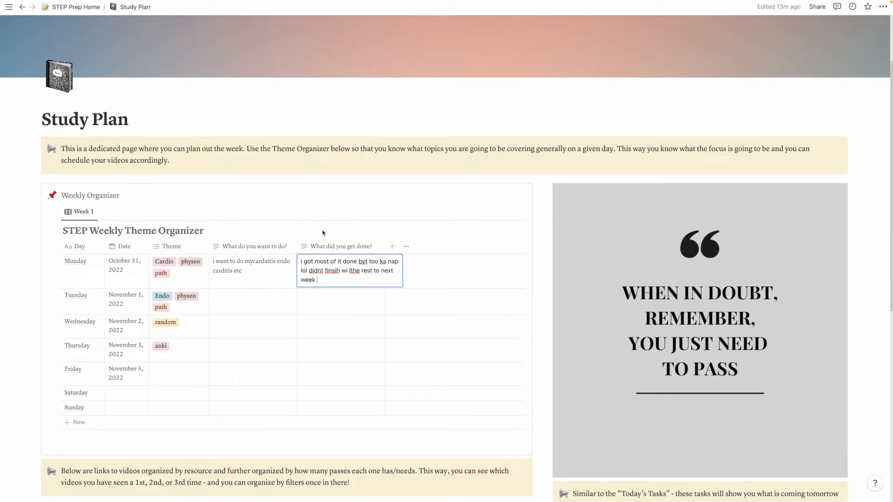
{"action": "mouse_move", "coordinate": [206, 185]}
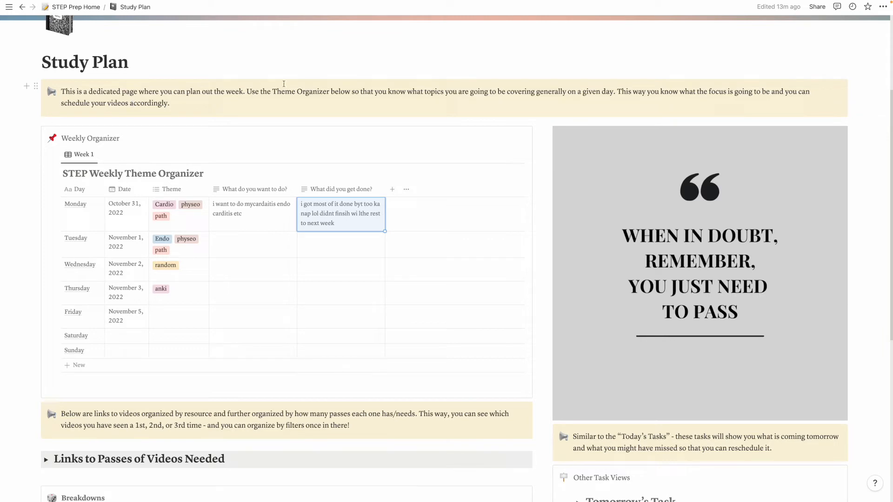
Return to the Study Plan page and view its organizer and Other Task Views.
{"action": "scroll", "scroll_direction": "down", "scroll_amount": 3}
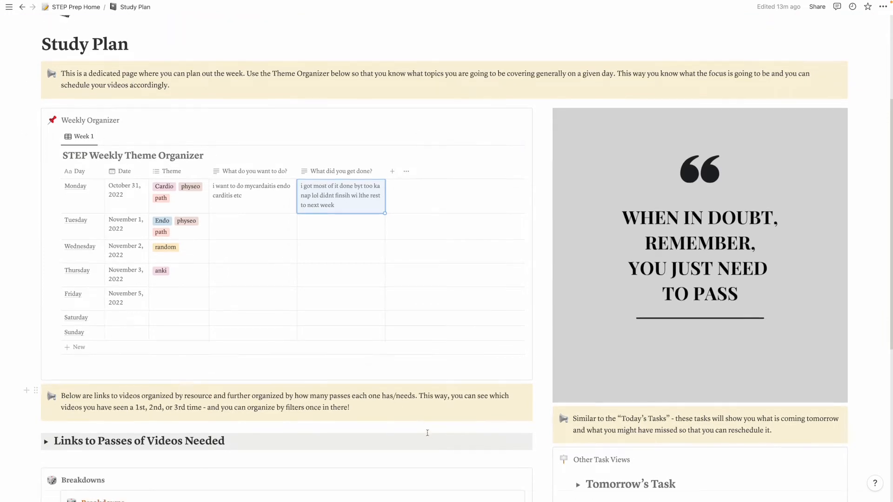
{"action": "scroll", "scroll_direction": "down", "scroll_amount": 3}
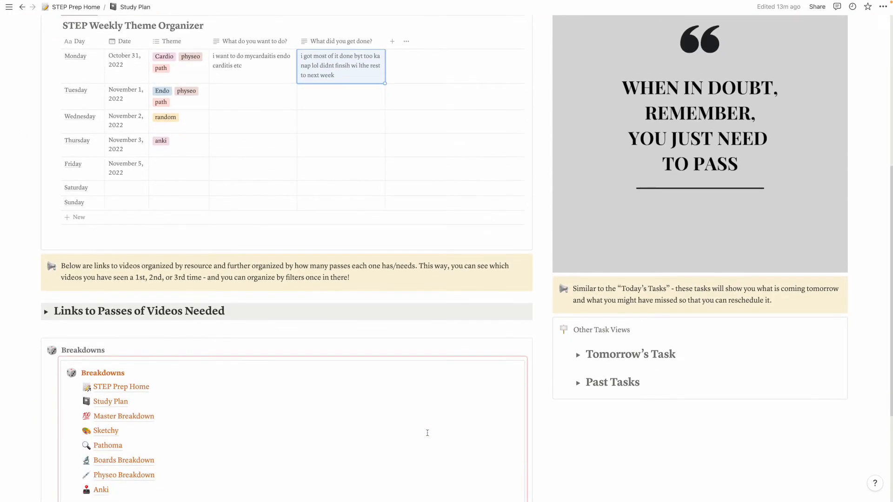
{"action": "scroll", "scroll_direction": "down", "scroll_amount": 3}
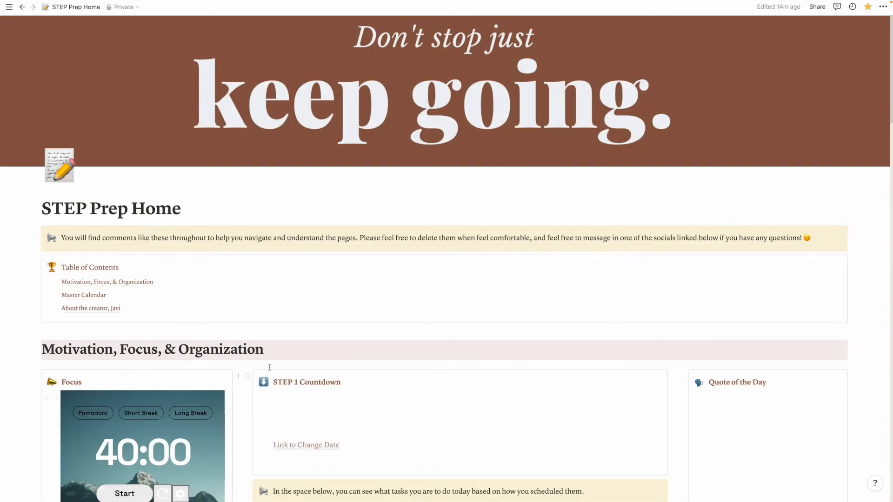
{"action": "scroll", "scroll_direction": "down", "scroll_amount": 3}
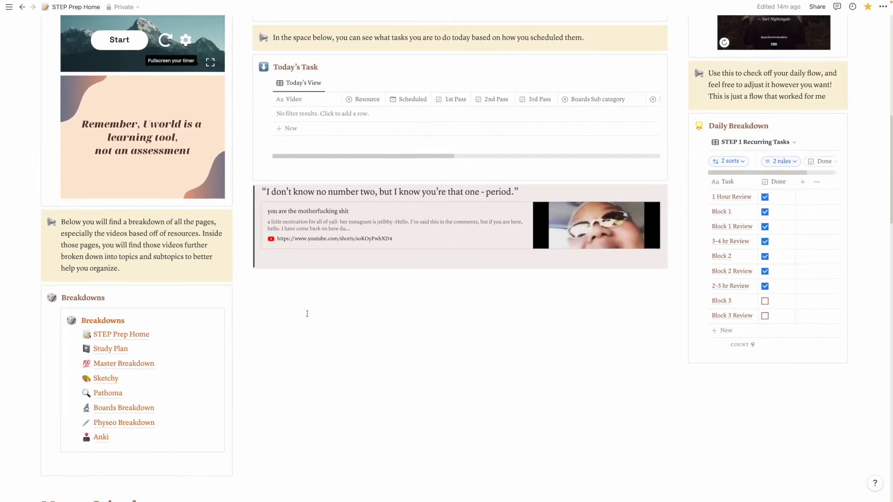
{"action": "left_click", "coordinate": [110, 348]}
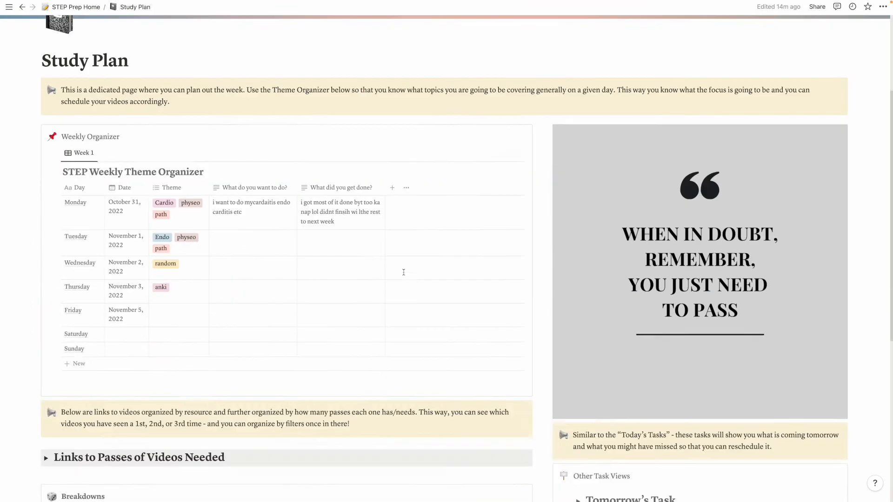
{"action": "scroll", "scroll_direction": "down", "scroll_amount": 3}
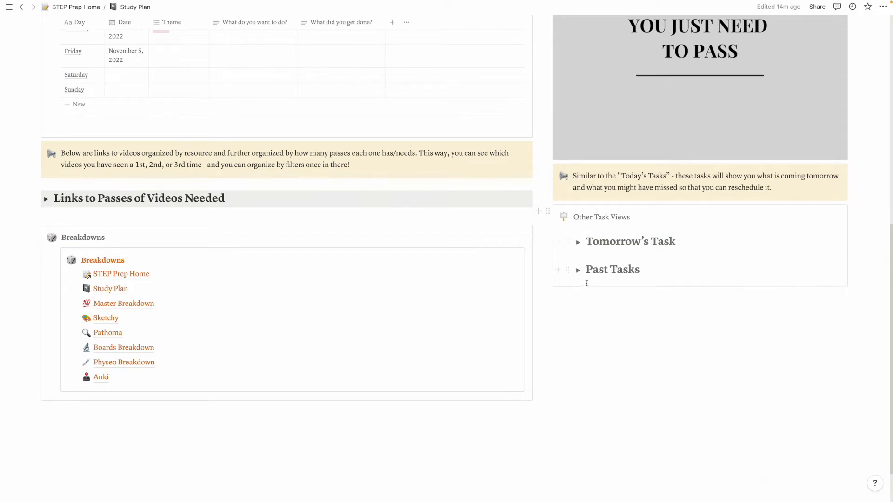
{"action": "left_click", "coordinate": [577, 269]}
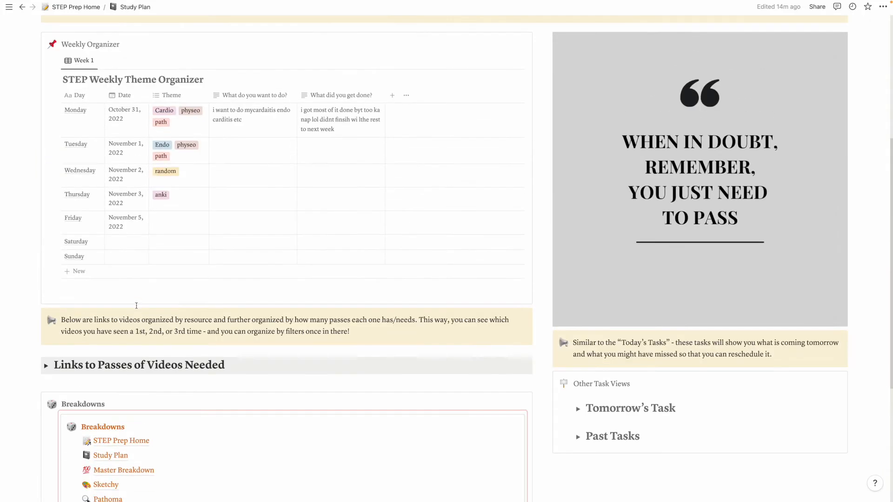
Open Master Breakdown, scroll its Full Breakdown table and look at the Resource filter options.
{"action": "scroll", "scroll_direction": "down", "scroll_amount": 3}
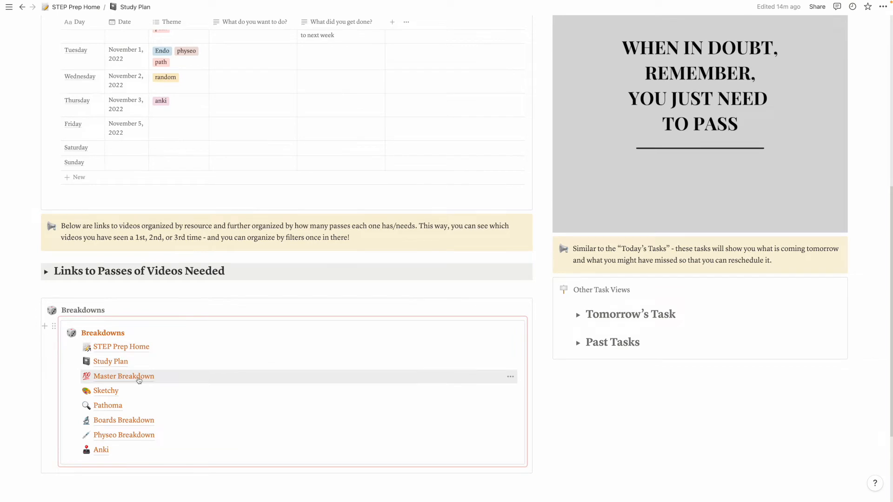
{"action": "left_click", "coordinate": [123, 376]}
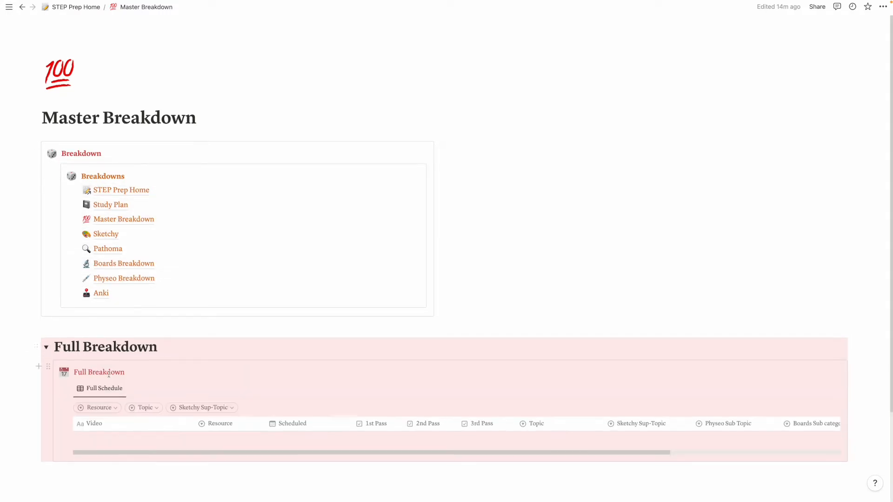
{"action": "scroll", "scroll_direction": "down", "scroll_amount": 3}
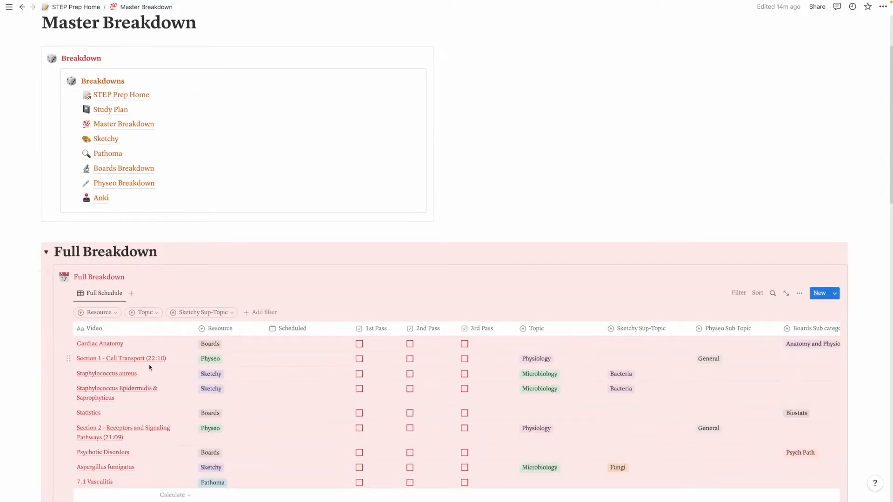
{"action": "scroll", "scroll_direction": "down", "scroll_amount": 3}
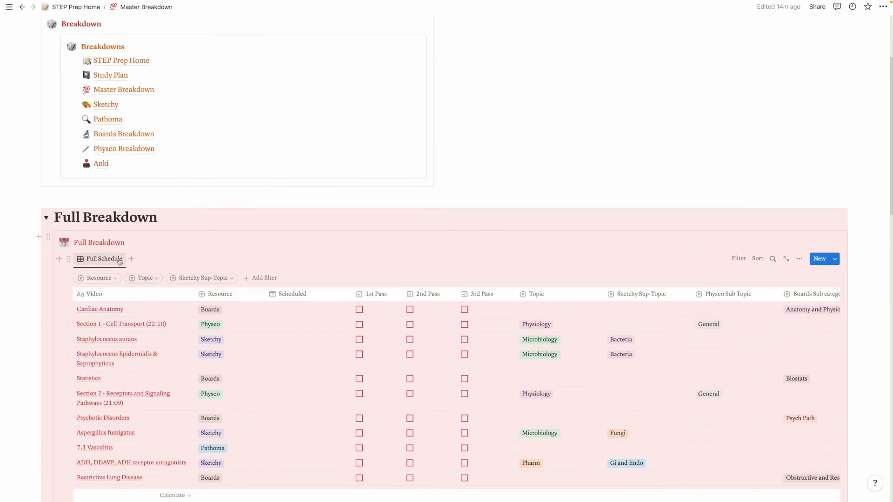
{"action": "left_click", "coordinate": [97, 278]}
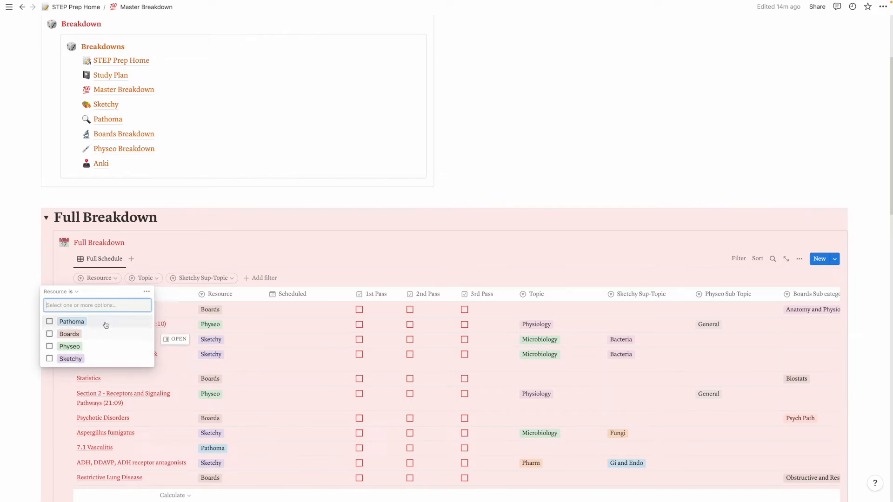
{"action": "left_click", "coordinate": [50, 334]}
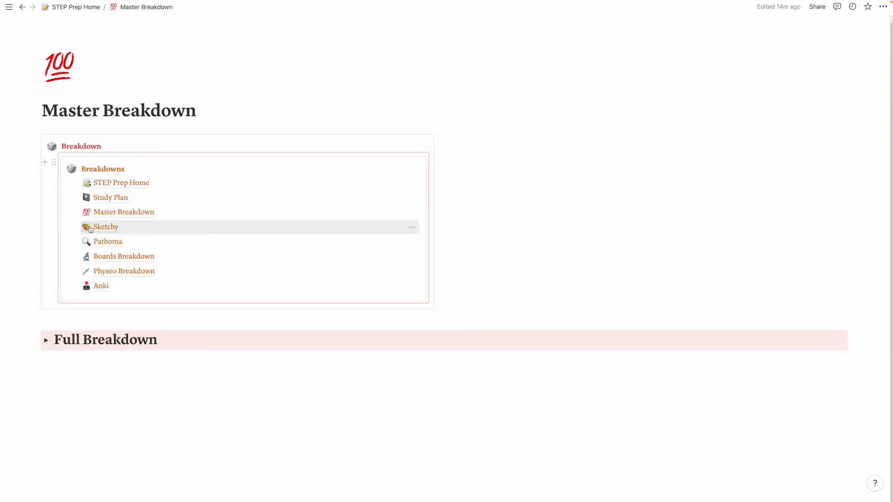
{"action": "mouse_move", "coordinate": [107, 241]}
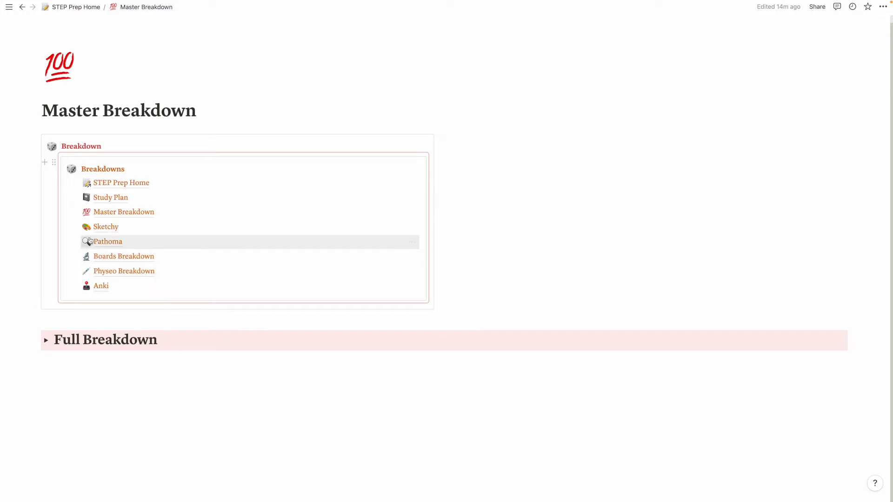
Open the Sketchy resource page, then its Micro section page.
{"action": "left_click", "coordinate": [105, 227]}
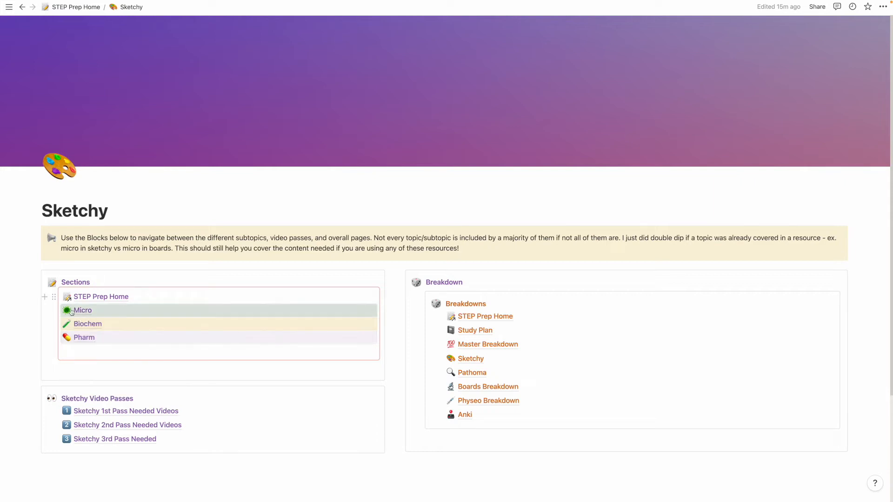
{"action": "mouse_move", "coordinate": [83, 310]}
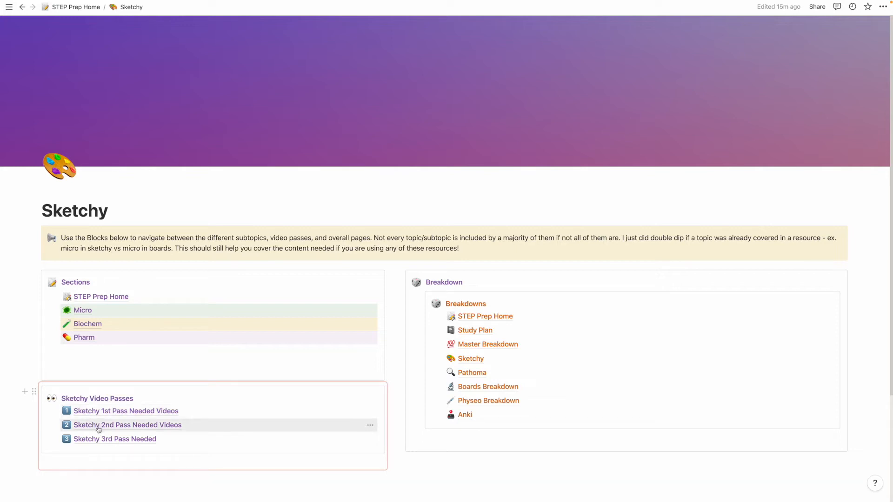
{"action": "mouse_move", "coordinate": [115, 438]}
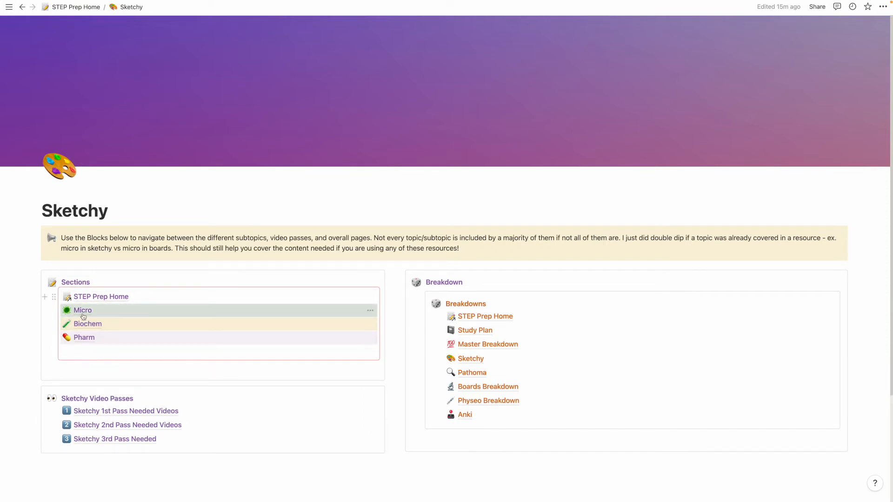
{"action": "left_click", "coordinate": [83, 310]}
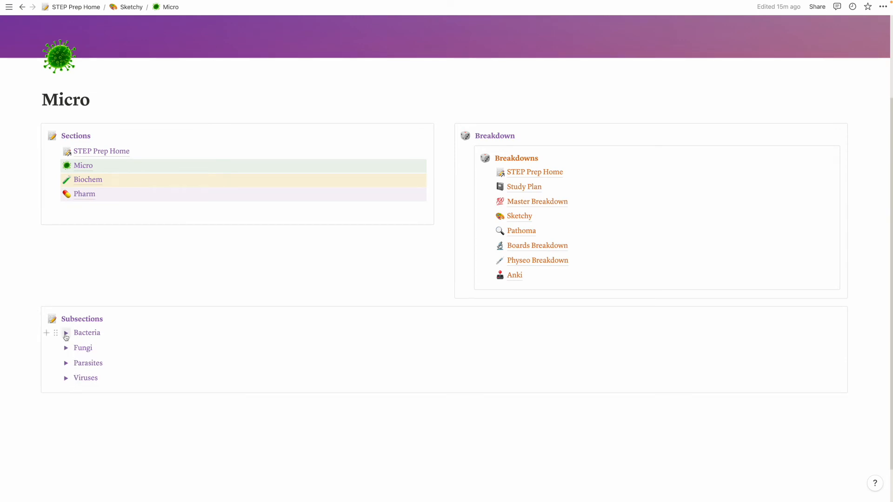
Expand Bacteria and schedule Staphylococcus aureus for November 7, 2022.
{"action": "left_click", "coordinate": [67, 333]}
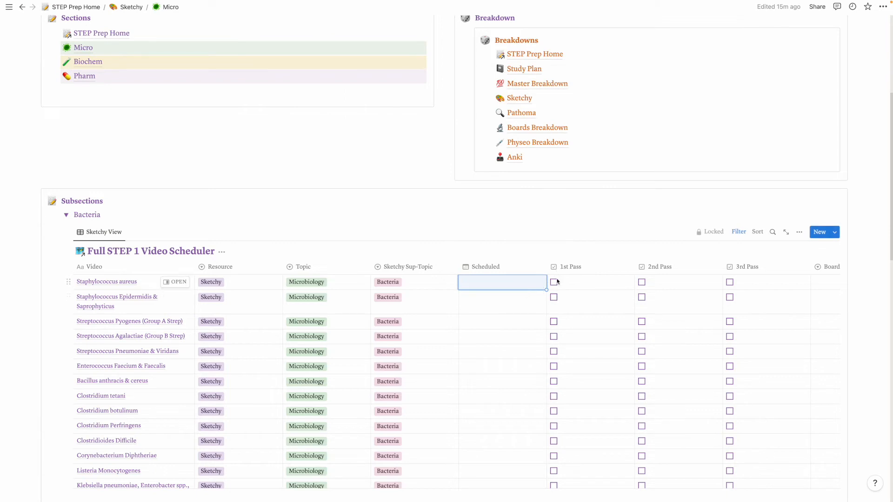
{"action": "mouse_move", "coordinate": [546, 290]}
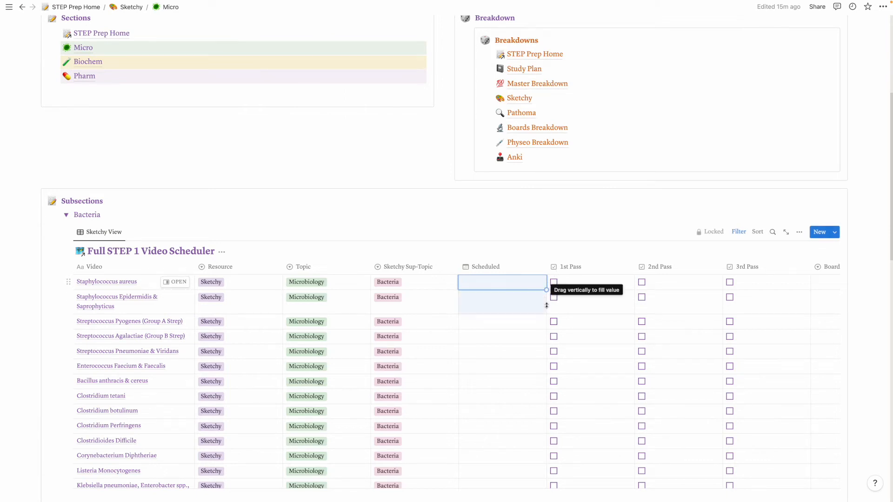
{"action": "left_click", "coordinate": [502, 282]}
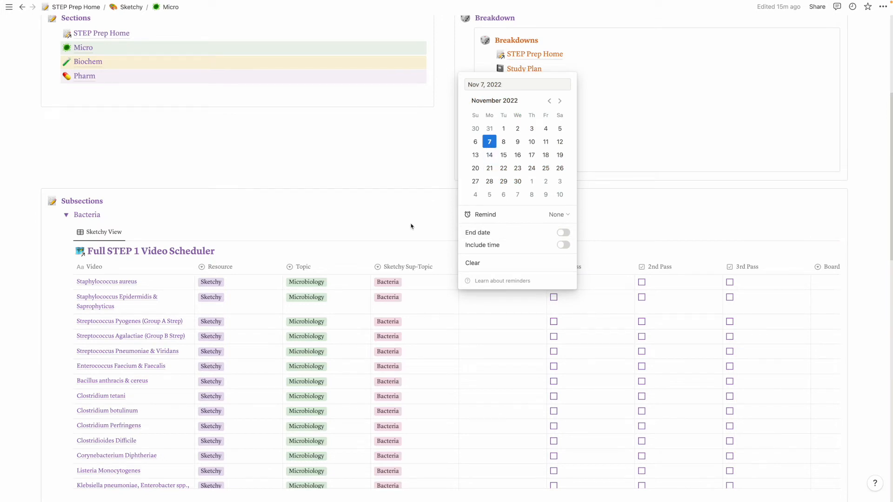
{"action": "left_click", "coordinate": [488, 141]}
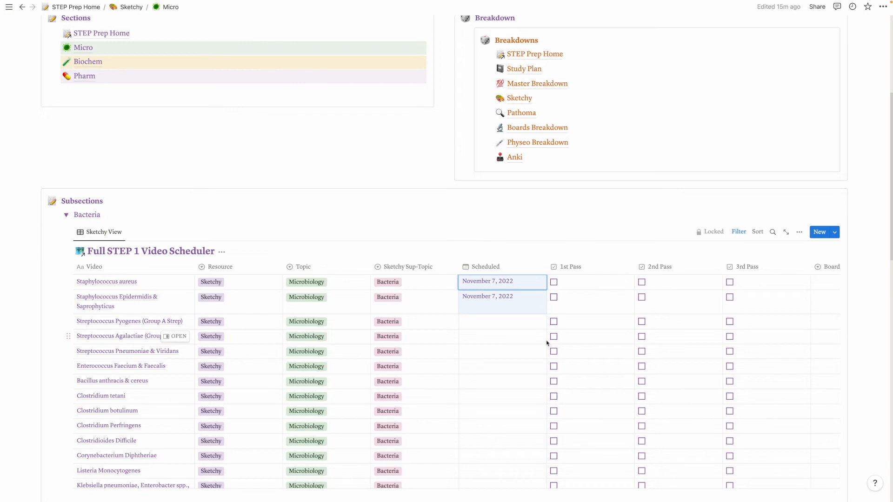
{"action": "left_click", "coordinate": [487, 281]}
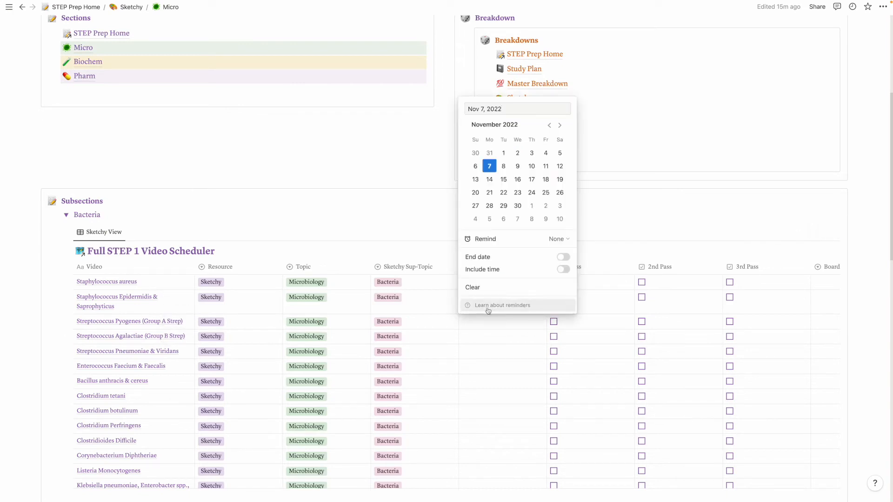
{"action": "left_click", "coordinate": [489, 165]}
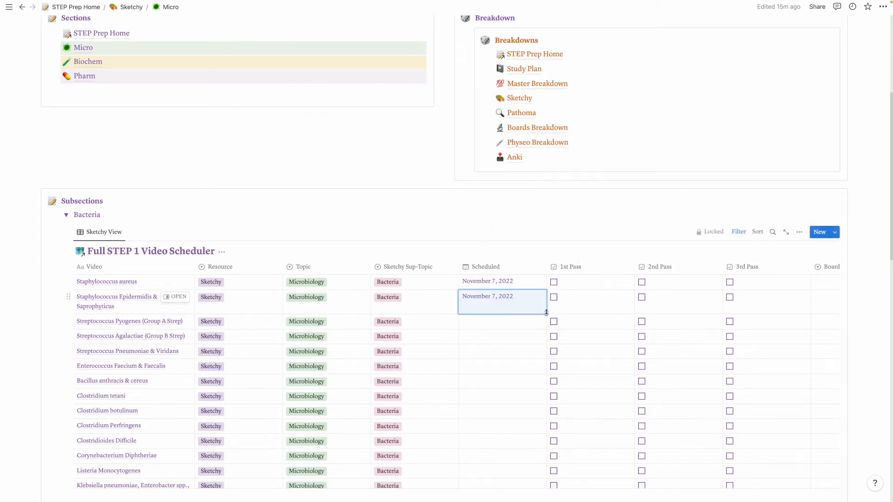
Copy November 7 down through Streptococcus Pneumoniae & Viridans, and November 8 from Clostridium tetani.
{"action": "left_click_drag", "start_coordinate": [546, 315], "coordinate": [546, 353]}
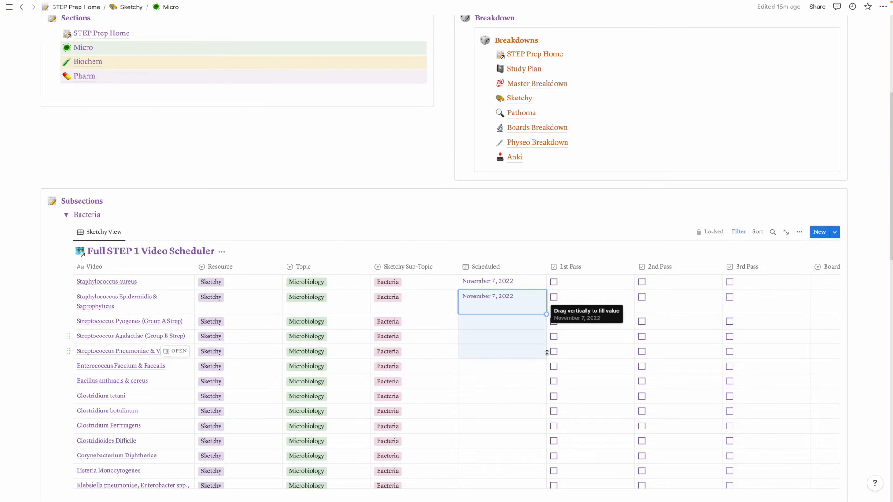
{"action": "left_click_drag", "start_coordinate": [546, 314], "coordinate": [546, 351]}
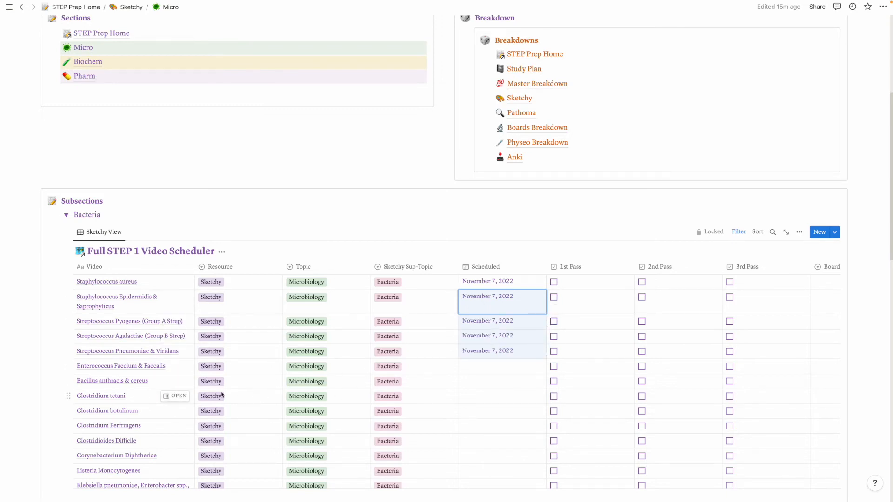
{"action": "left_click", "coordinate": [487, 296]}
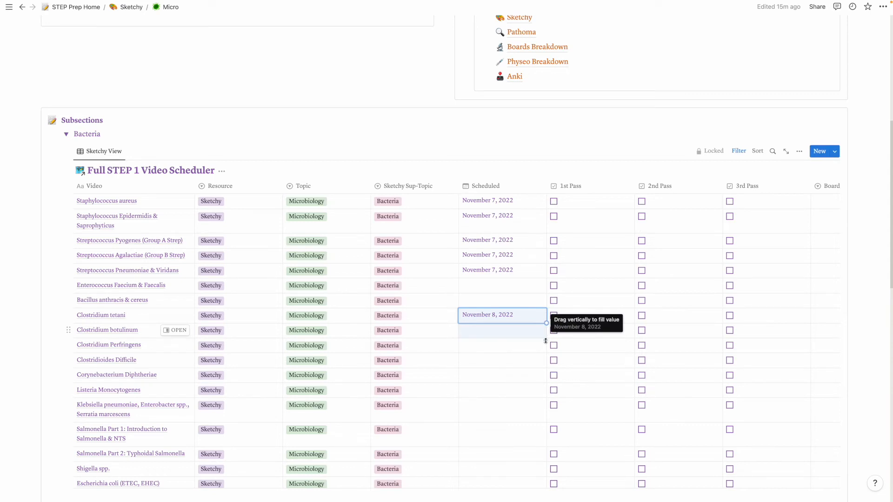
{"action": "left_click_drag", "start_coordinate": [546, 323], "coordinate": [546, 390]}
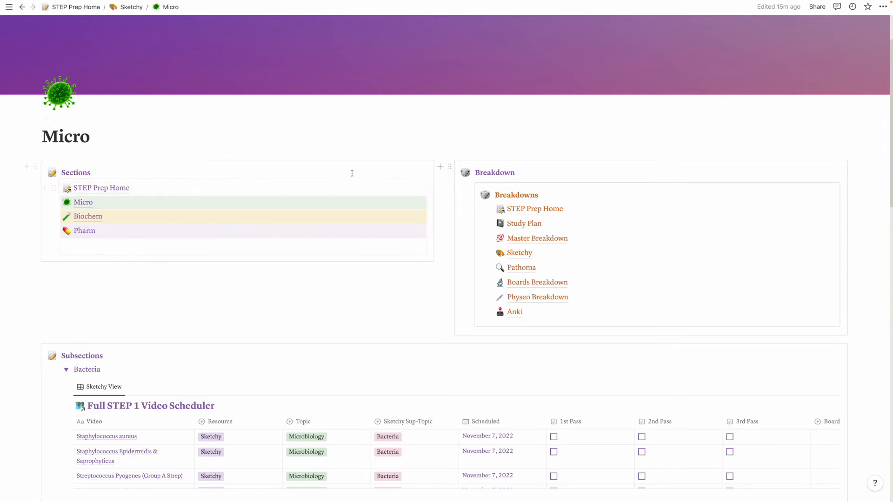
{"action": "mouse_move", "coordinate": [522, 209]}
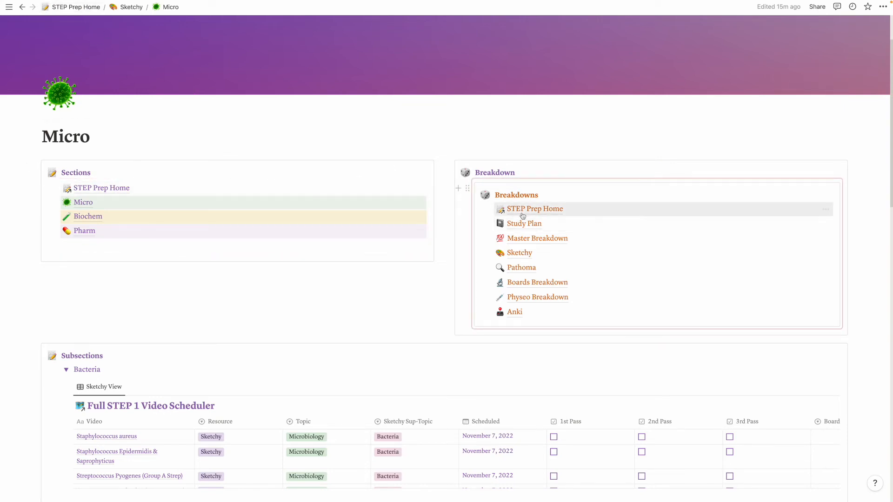
On STEP Prep Home, tick 1st Pass for both Staphylococcus videos and 2nd Pass for Epidermidis.
{"action": "left_click", "coordinate": [535, 208]}
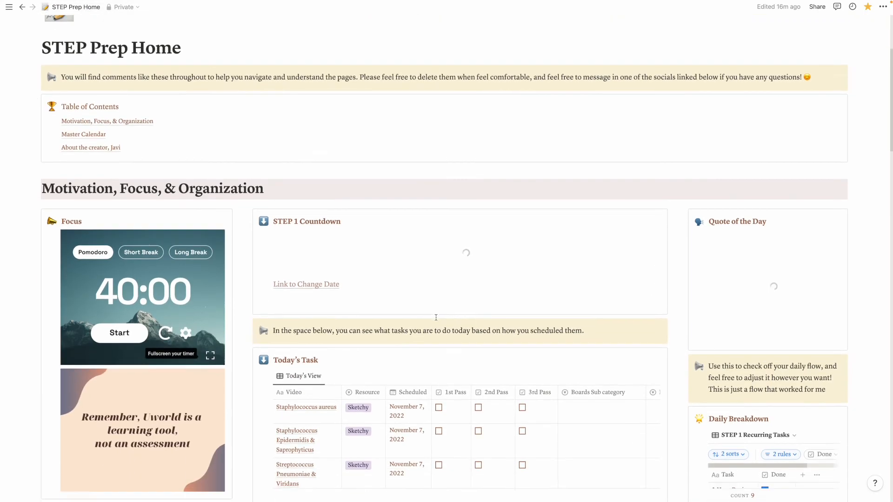
{"action": "scroll", "scroll_direction": "down", "scroll_amount": 3}
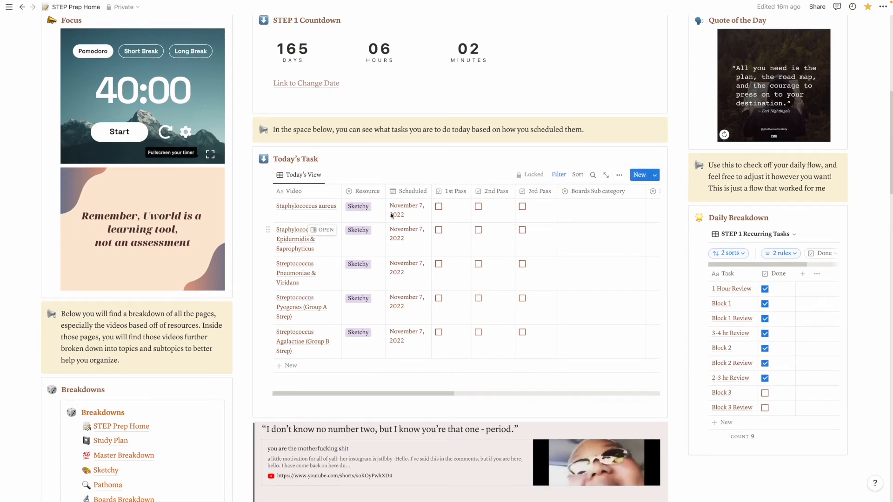
{"action": "left_click", "coordinate": [439, 206]}
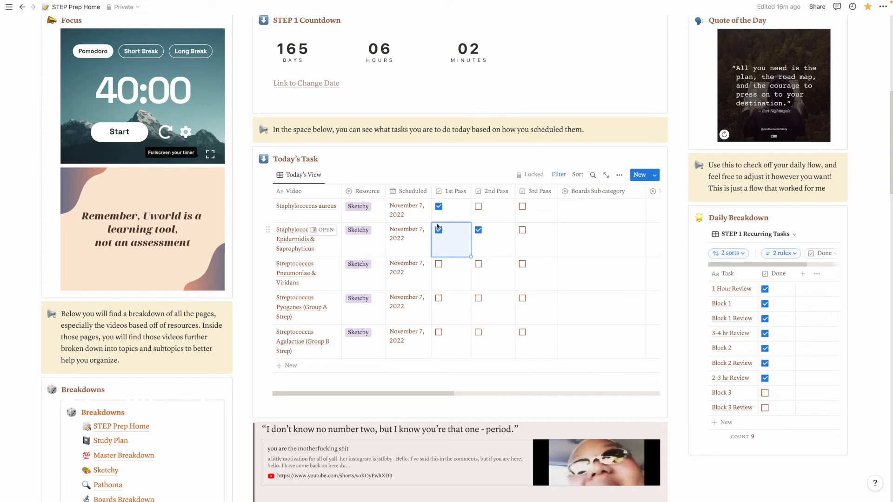
{"action": "left_click", "coordinate": [438, 229]}
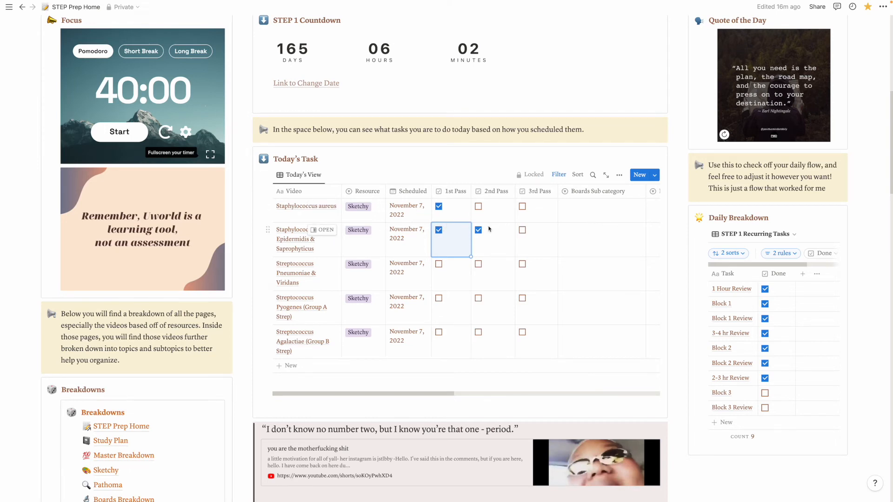
{"action": "left_click", "coordinate": [478, 229]}
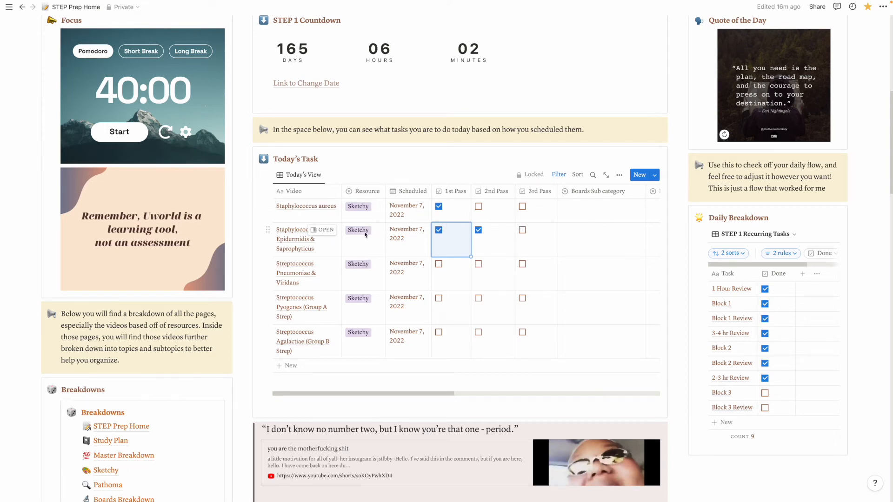
{"action": "left_click", "coordinate": [439, 230]}
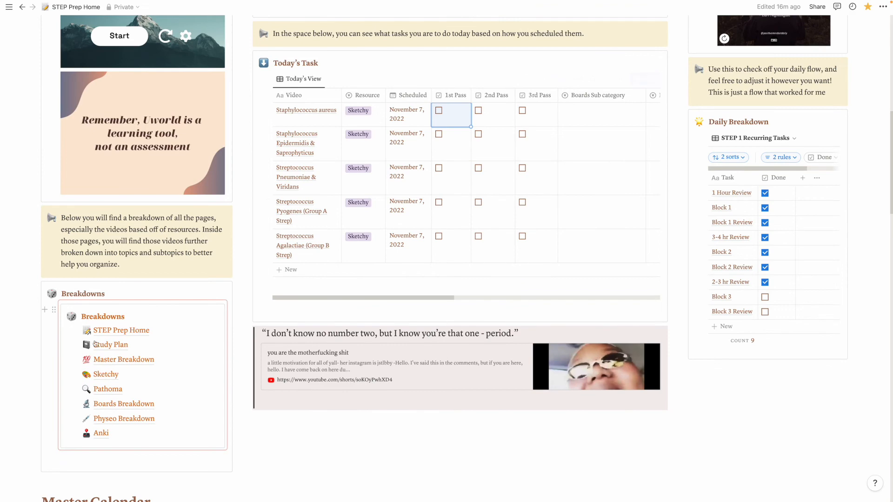
{"action": "left_click", "coordinate": [109, 345]}
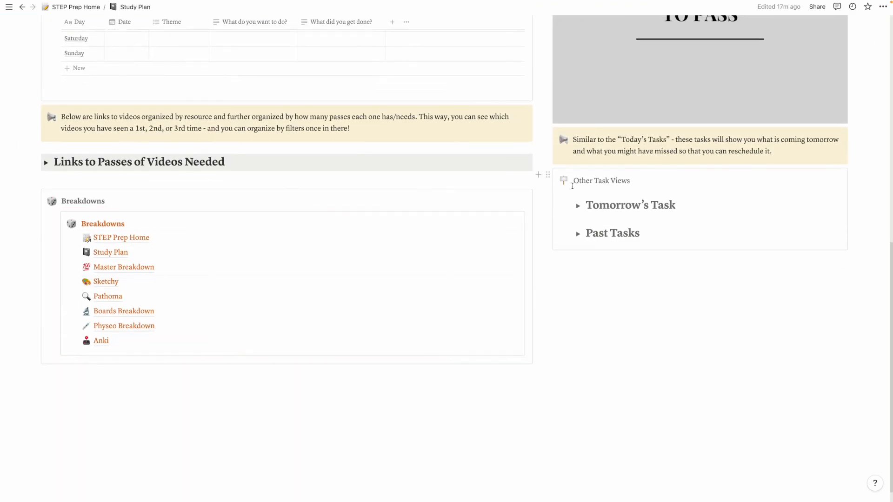
{"action": "left_click", "coordinate": [578, 205]}
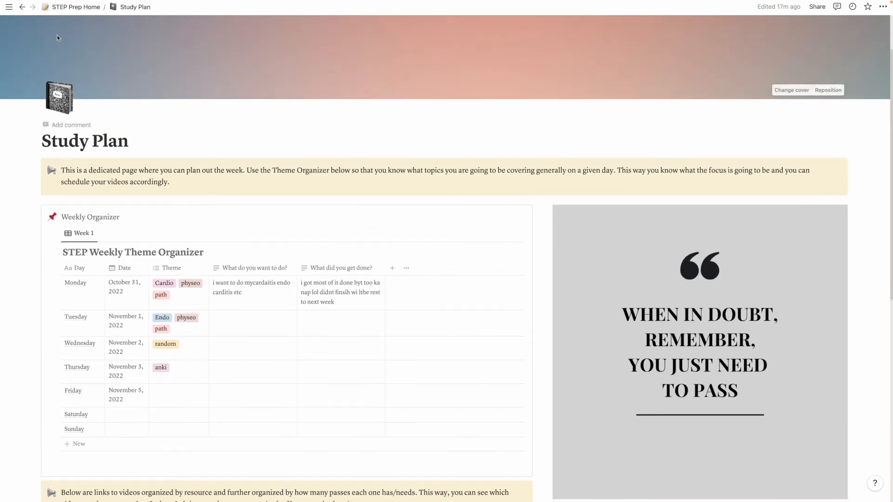
{"action": "left_click", "coordinate": [76, 7]}
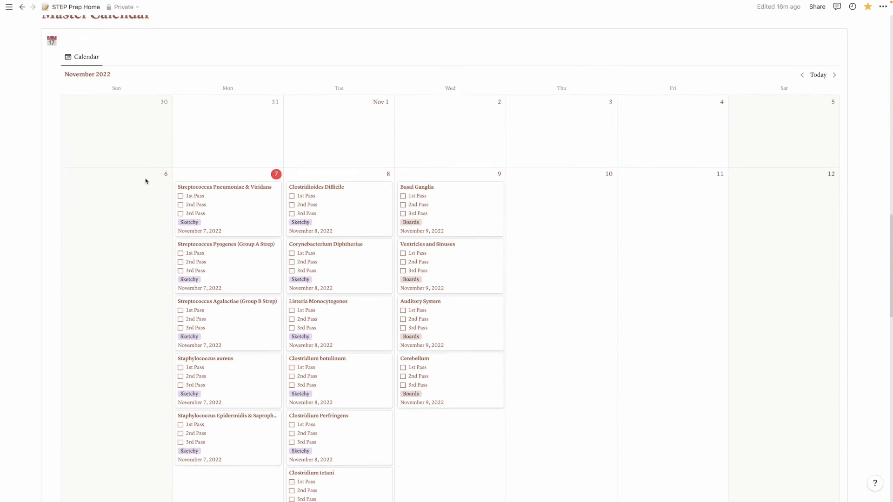
{"action": "scroll", "scroll_direction": "down", "scroll_amount": 3}
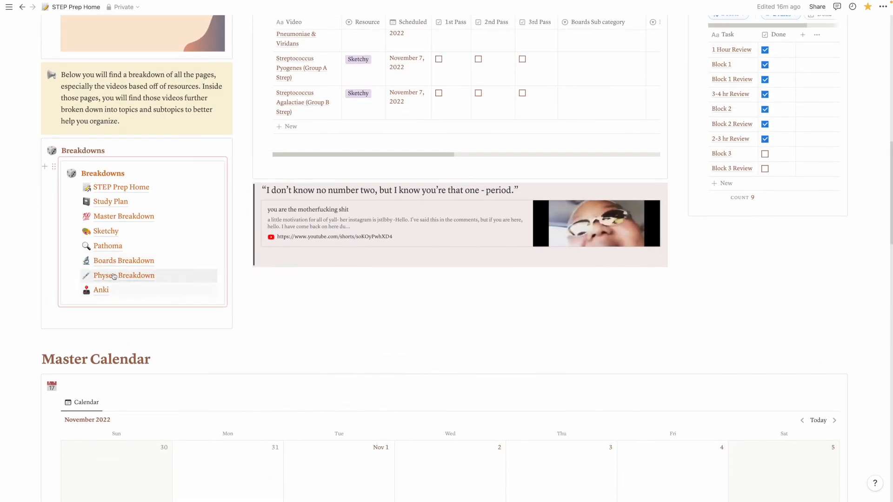
Open Pathoma and its Chapter 13: Female genital system and gestational pathology page.
{"action": "left_click", "coordinate": [107, 246]}
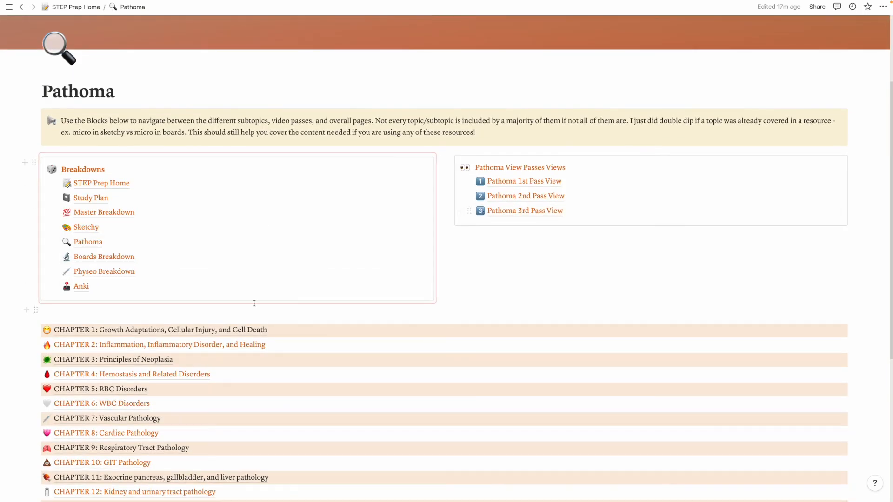
{"action": "scroll", "scroll_direction": "down", "scroll_amount": 3}
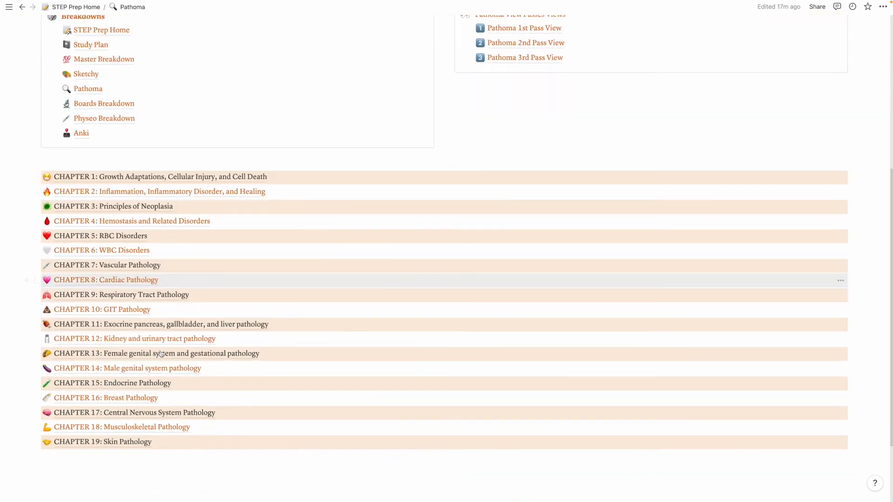
{"action": "left_click", "coordinate": [155, 353]}
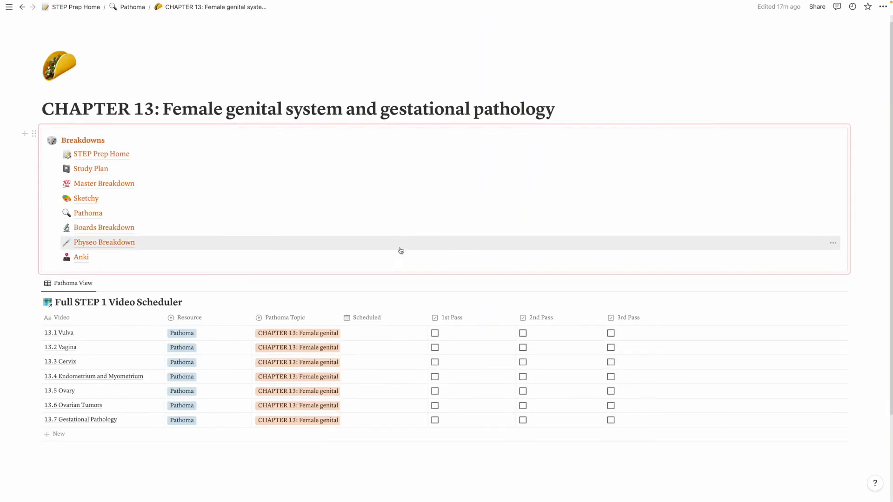
{"action": "scroll", "scroll_direction": "down", "scroll_amount": 3}
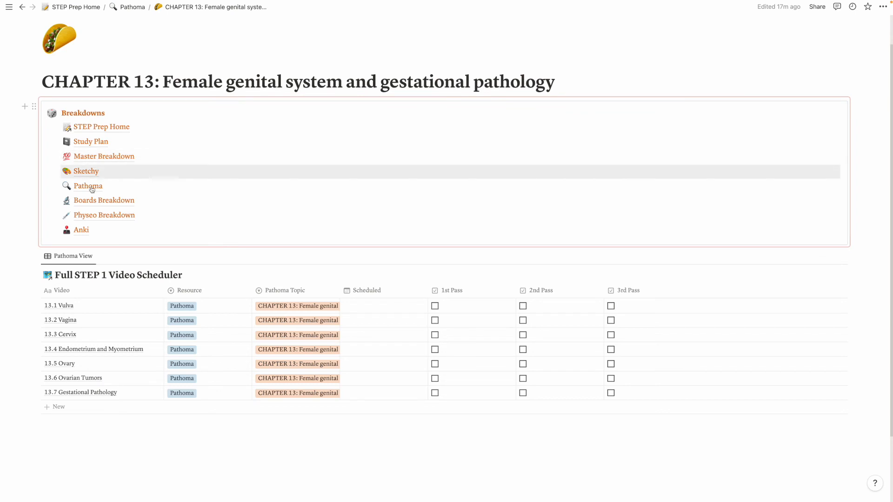
Browse Boards Immuno's Clinical Immuno section, then open the Physeo Breakdown page.
{"action": "left_click", "coordinate": [104, 200]}
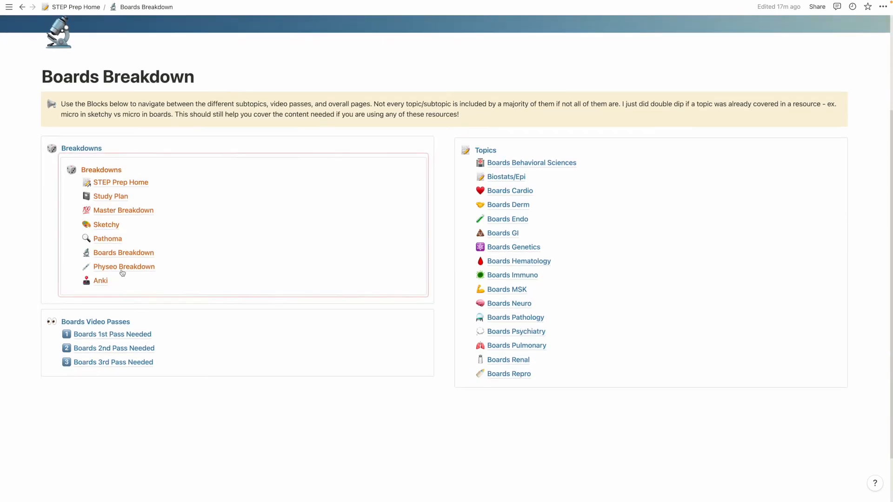
{"action": "mouse_move", "coordinate": [512, 275]}
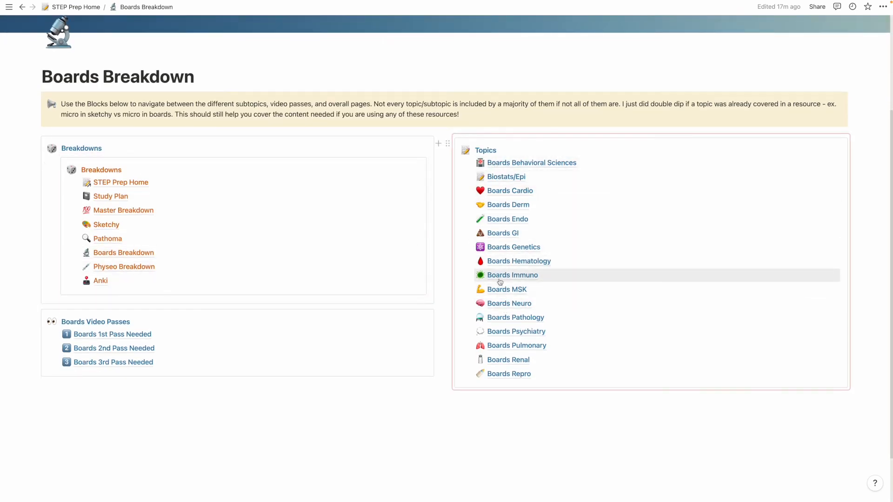
{"action": "left_click", "coordinate": [512, 275]}
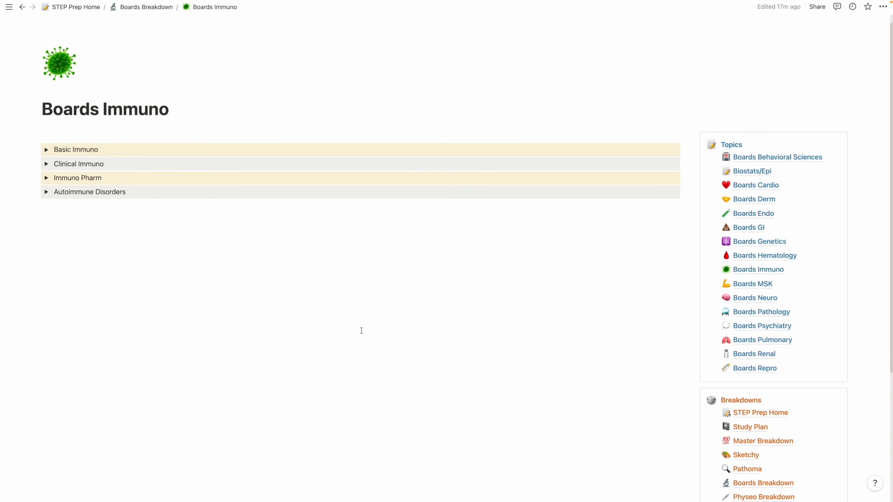
{"action": "left_click", "coordinate": [46, 164]}
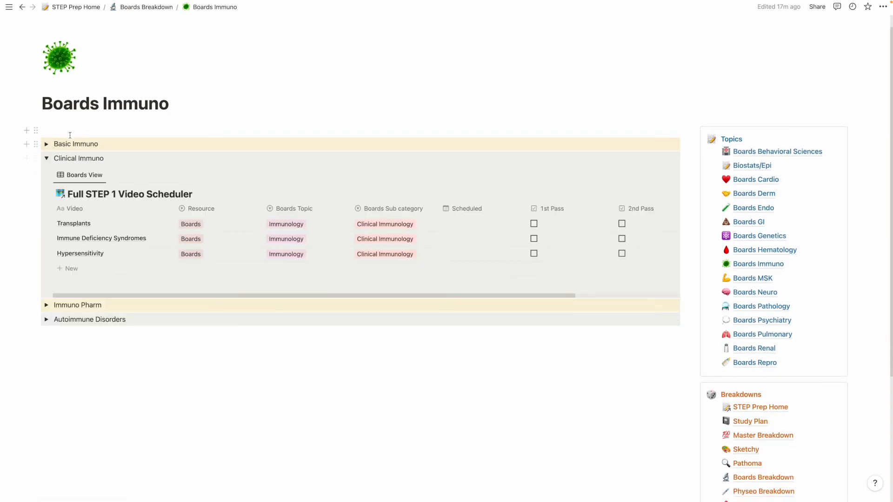
{"action": "mouse_move", "coordinate": [376, 131]}
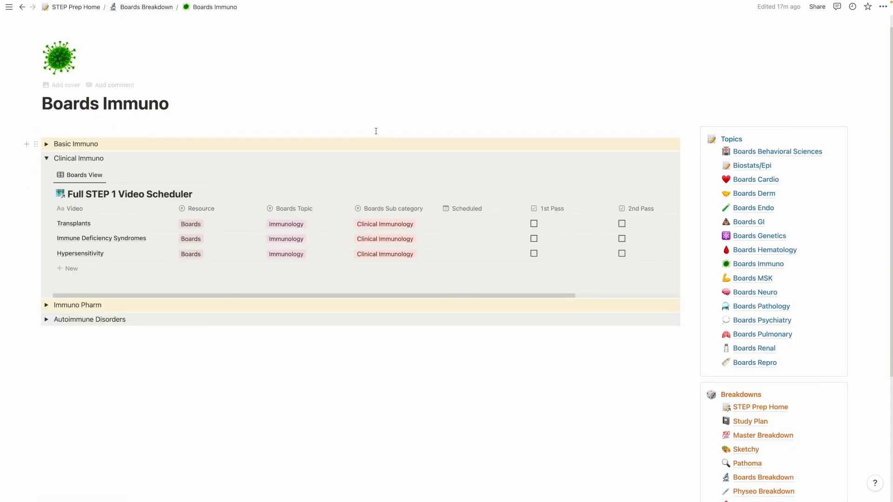
{"action": "scroll", "scroll_direction": "down", "scroll_amount": 3}
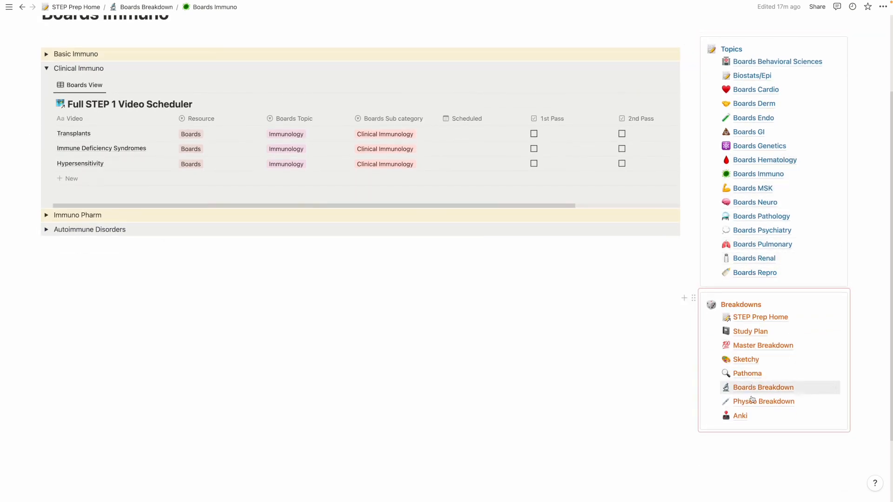
{"action": "left_click", "coordinate": [764, 401]}
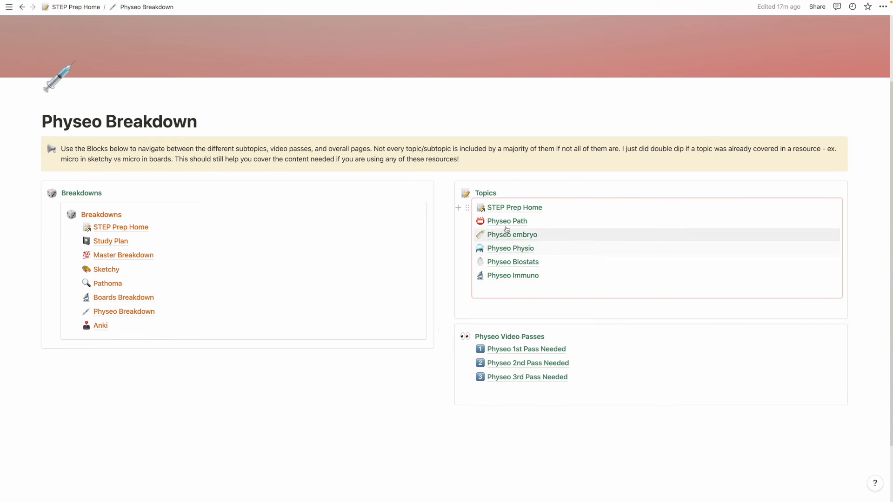
{"action": "mouse_move", "coordinate": [229, 319]}
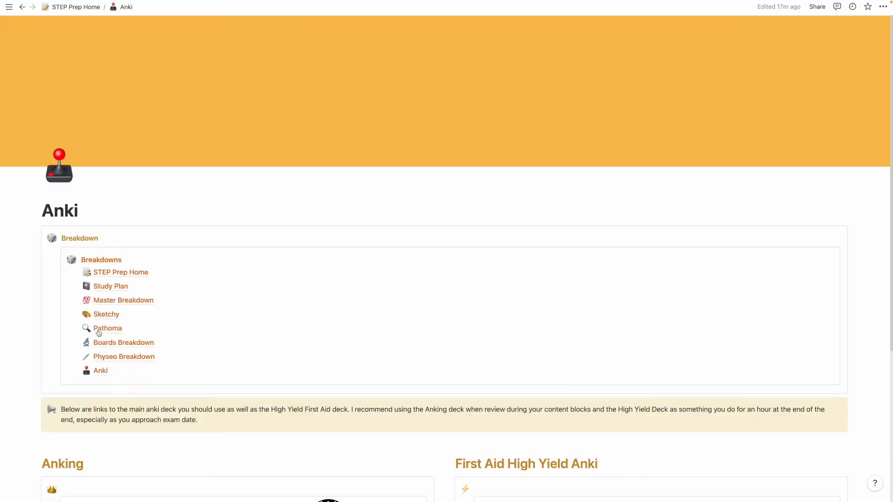
Scroll through the AnKing and First Aid High Yield deck links, then return to STEP Prep Home.
{"action": "scroll", "scroll_direction": "down", "scroll_amount": 3}
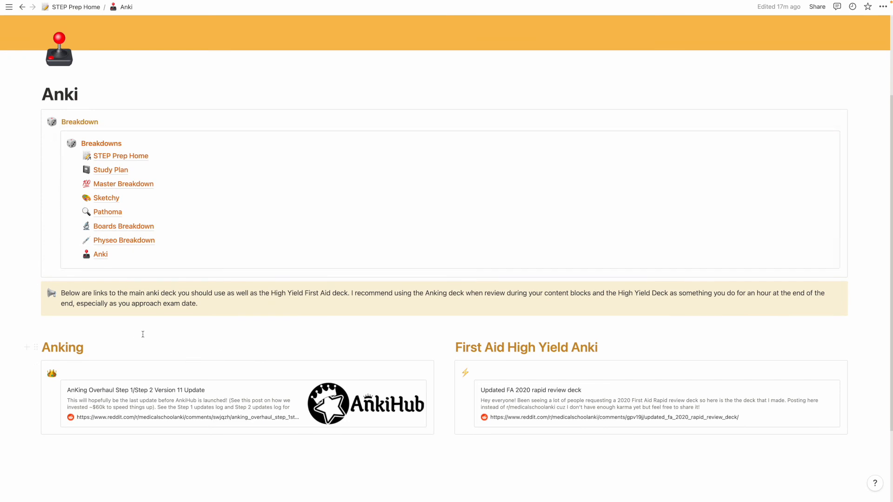
{"action": "mouse_move", "coordinate": [121, 328]}
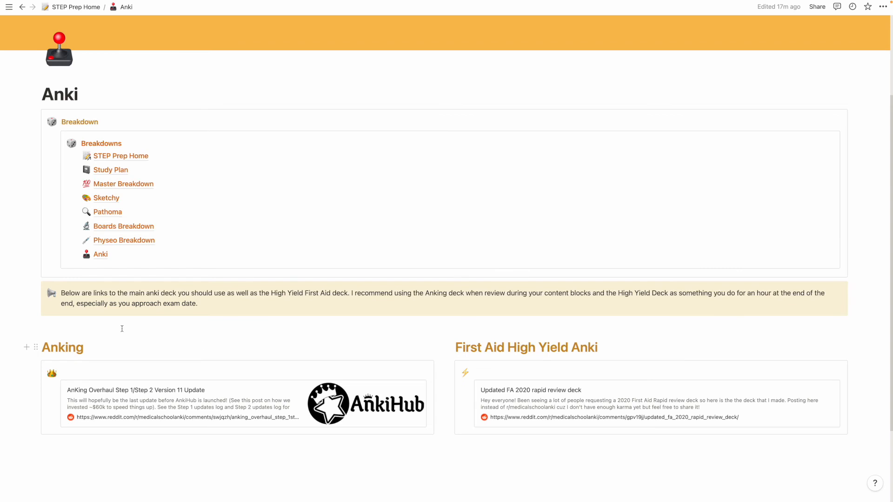
{"action": "mouse_move", "coordinate": [99, 372]}
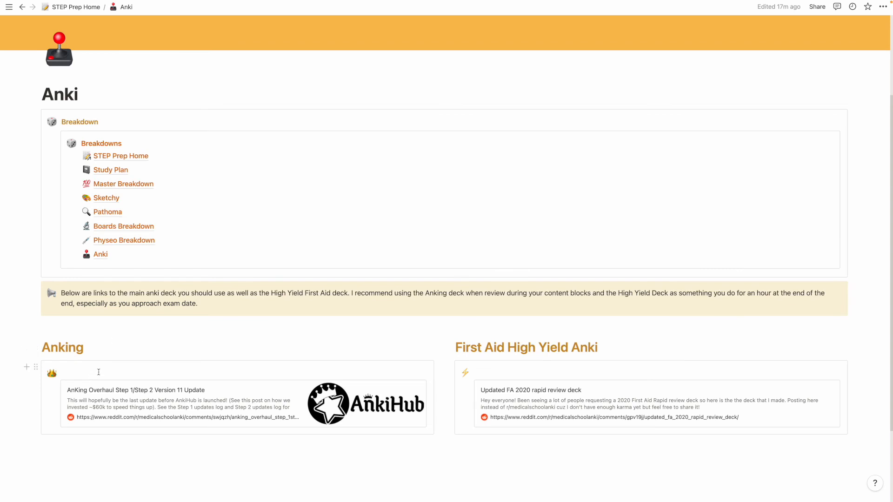
{"action": "mouse_move", "coordinate": [140, 355]}
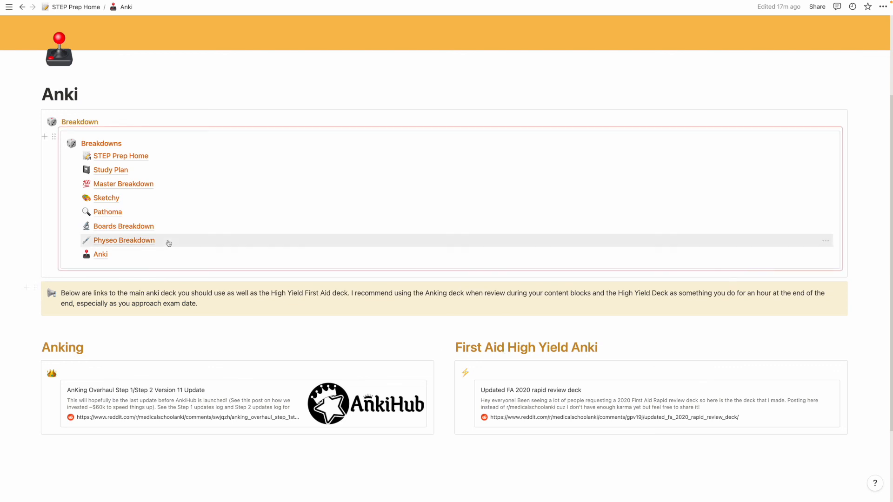
{"action": "mouse_move", "coordinate": [144, 145]}
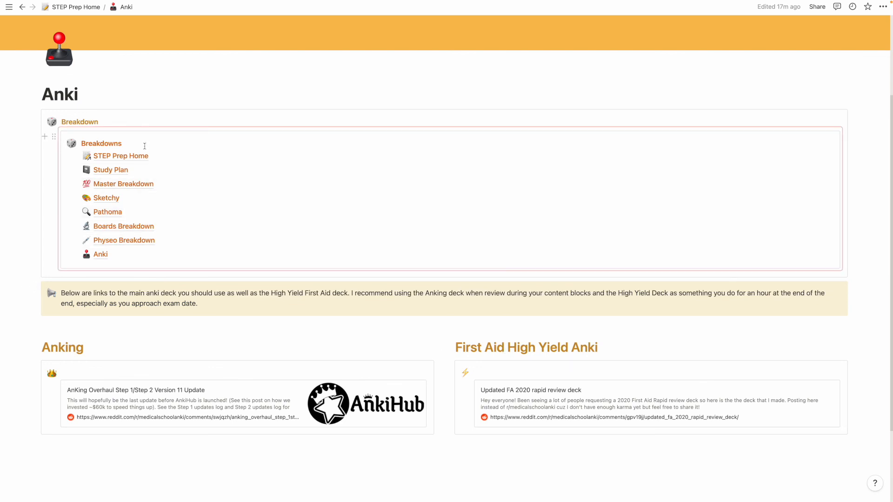
{"action": "left_click", "coordinate": [74, 7]}
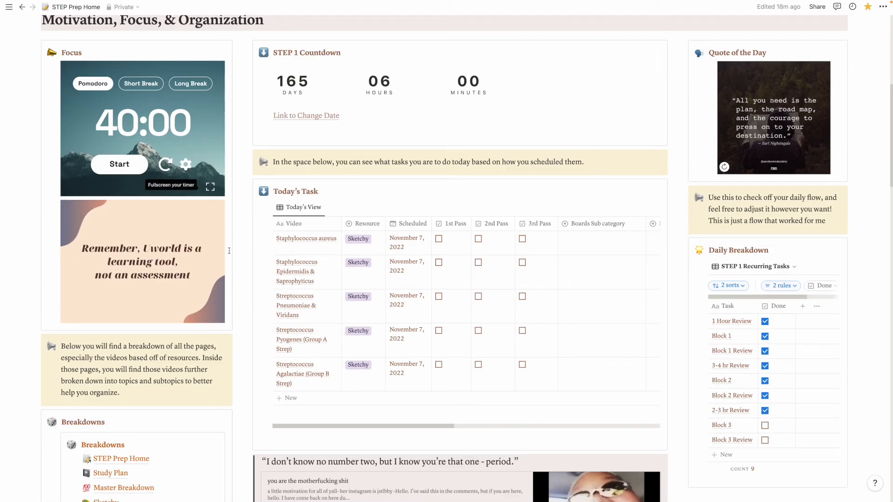
{"action": "scroll", "scroll_direction": "down", "scroll_amount": 3}
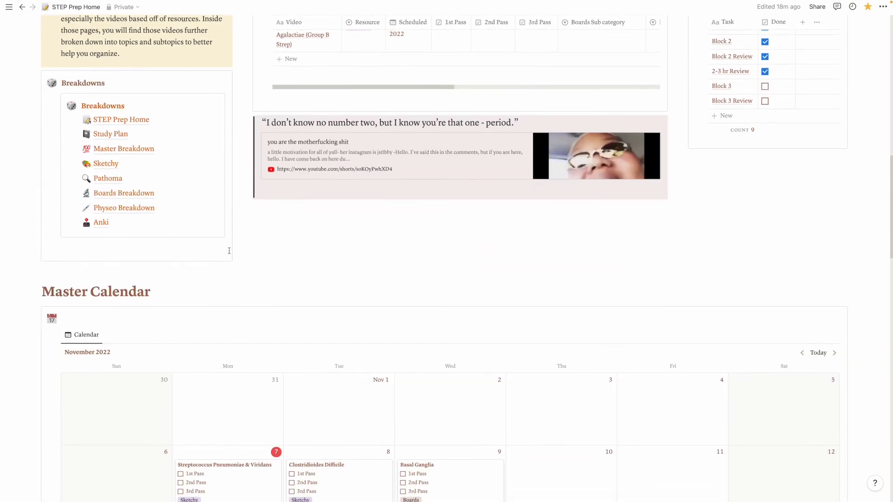
{"action": "scroll", "scroll_direction": "down", "scroll_amount": 3}
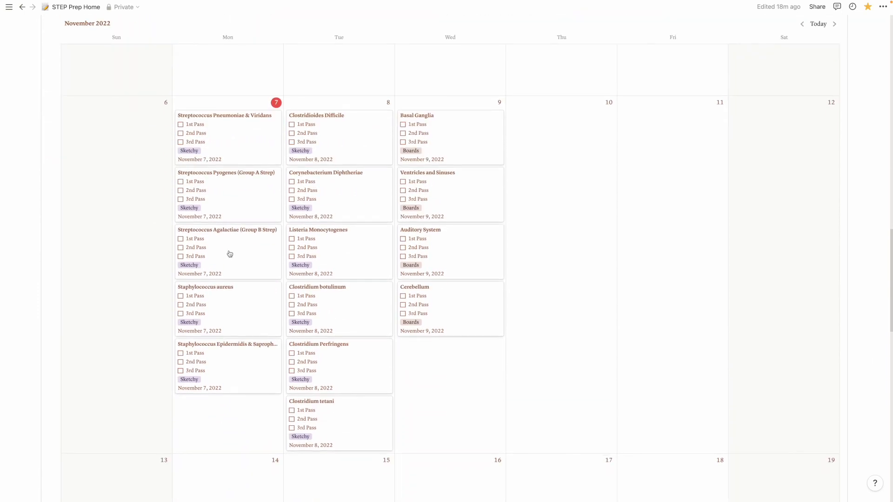
{"action": "scroll", "scroll_direction": "down", "scroll_amount": 3}
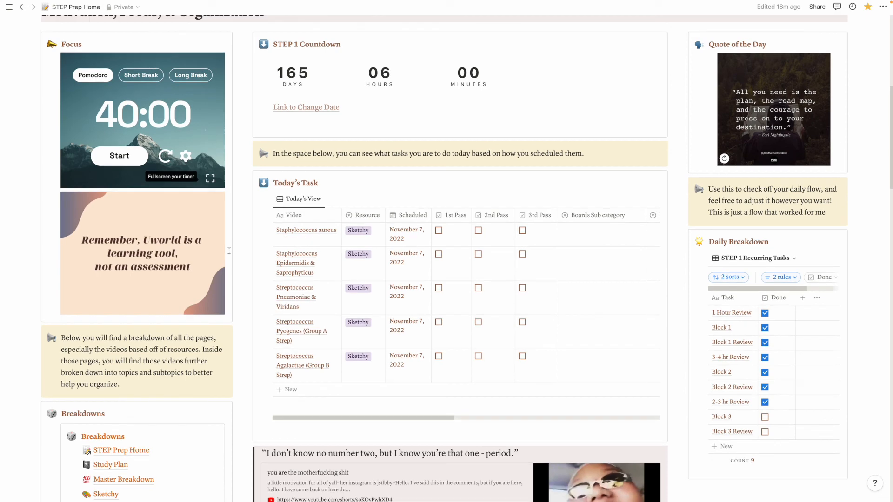
{"action": "scroll", "scroll_direction": "down", "scroll_amount": 3}
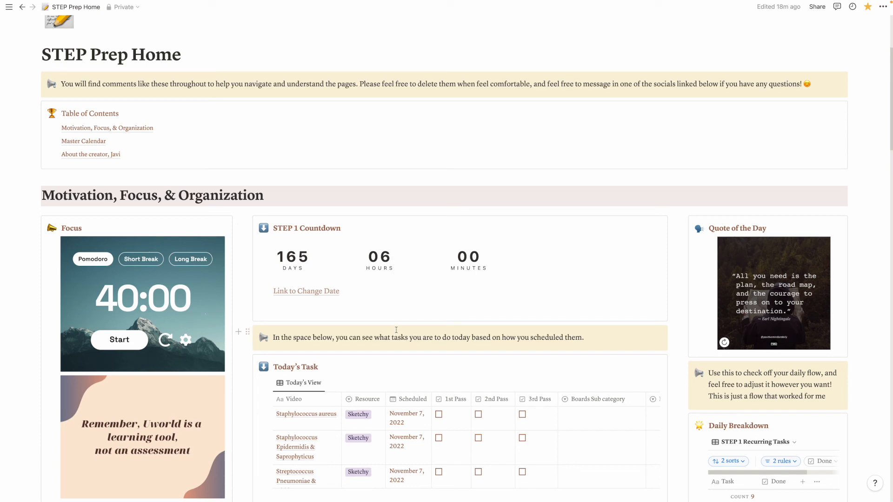
{"action": "scroll", "scroll_direction": "down", "scroll_amount": 3}
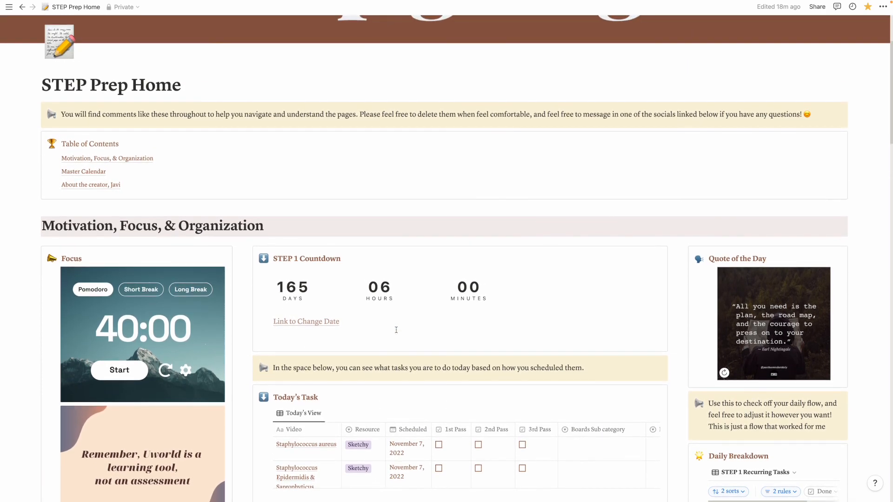
{"action": "scroll", "scroll_direction": "down", "scroll_amount": 3}
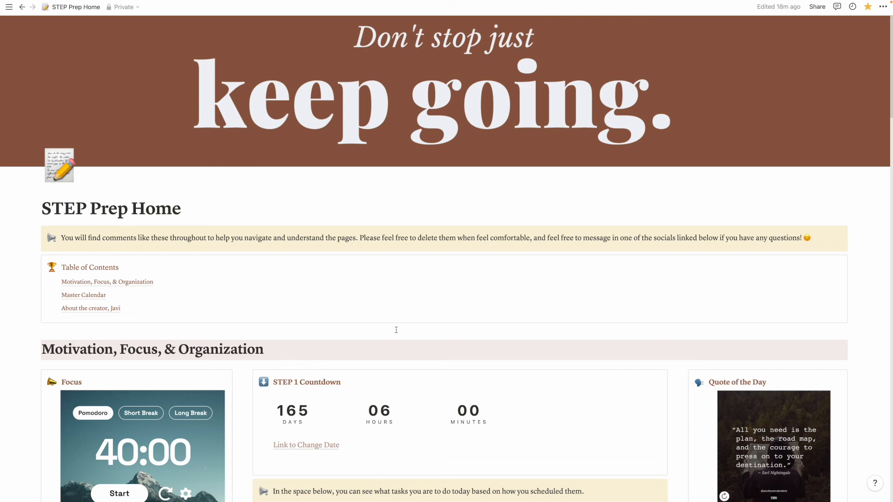
{"action": "mouse_move", "coordinate": [366, 253]}
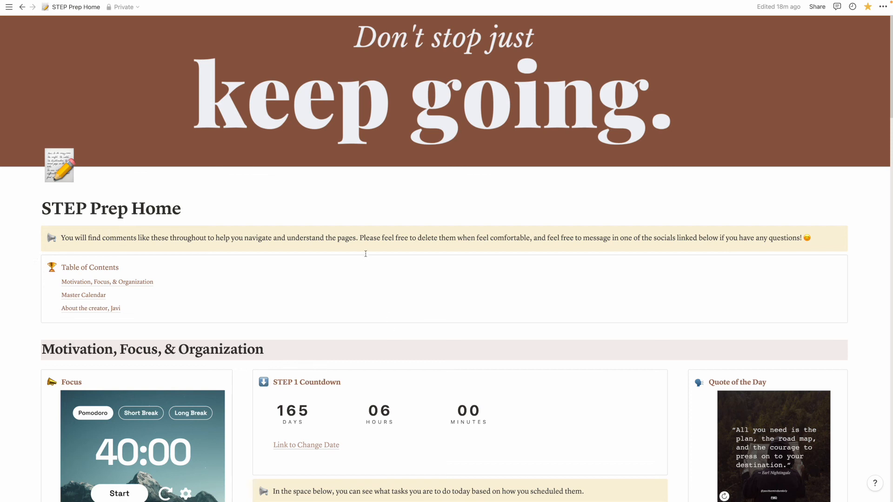